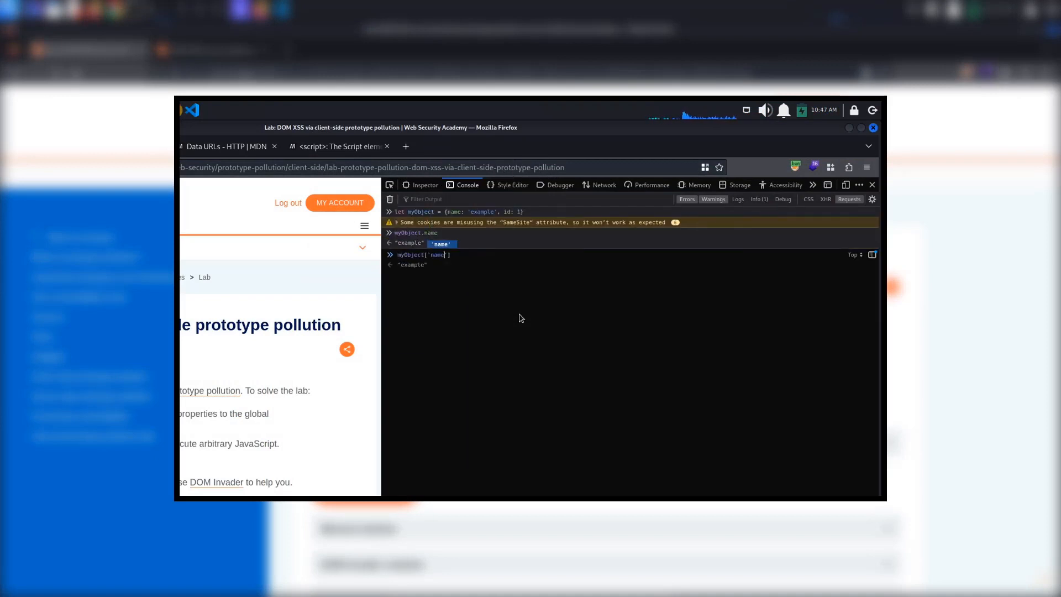
Step: Evaluate myObject in the console and expand it to reveal its <prototype> entry
key(Return)
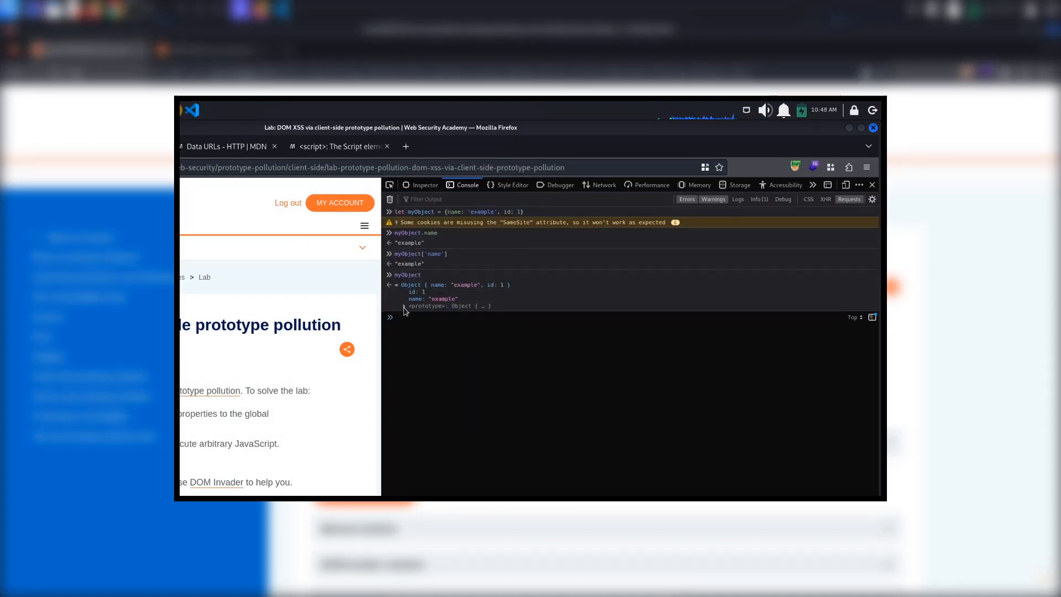
click(405, 305)
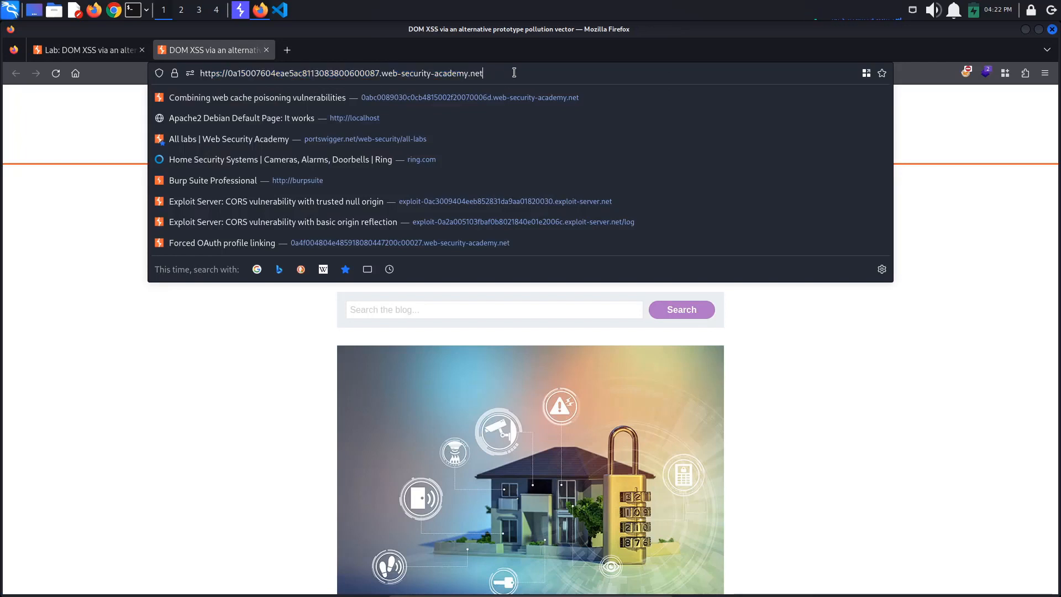
Step: Load the lab with the /?__proto__.evil=polluted query appended to its URL
text(/?)
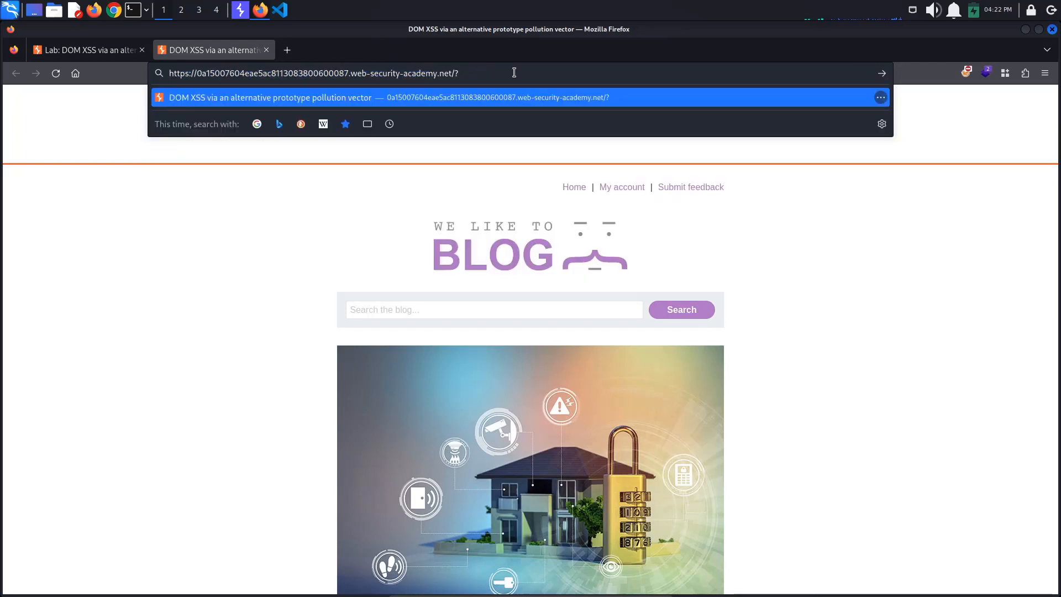
text(__proto)
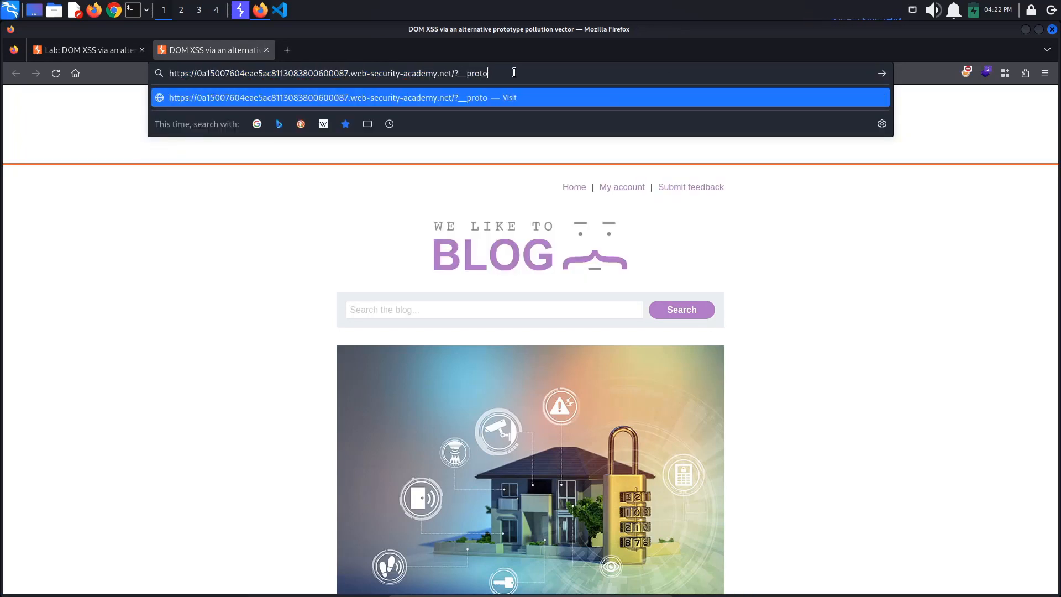
text(__.e)
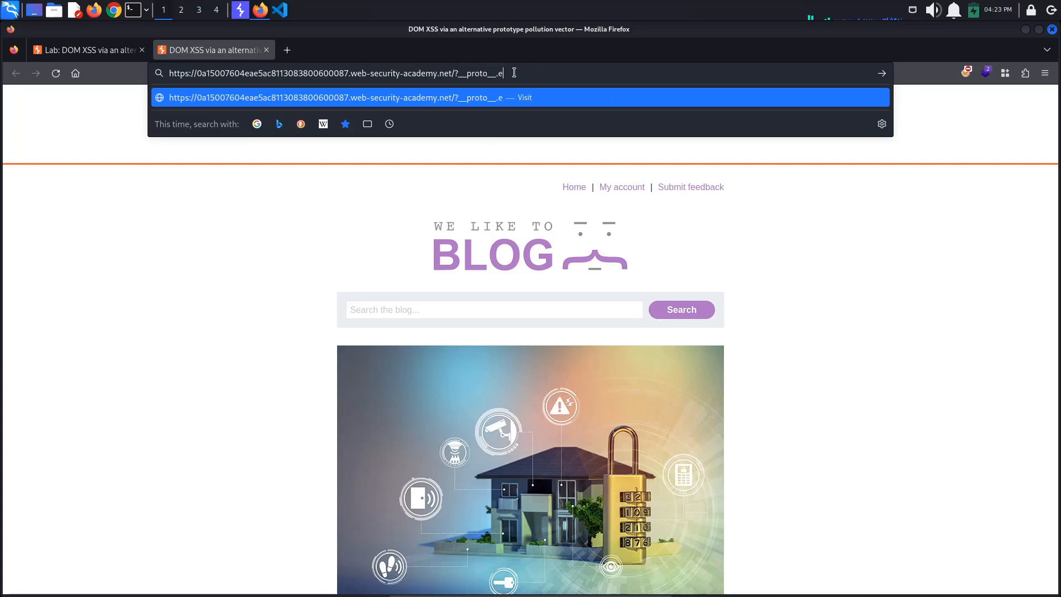
text(vil=)
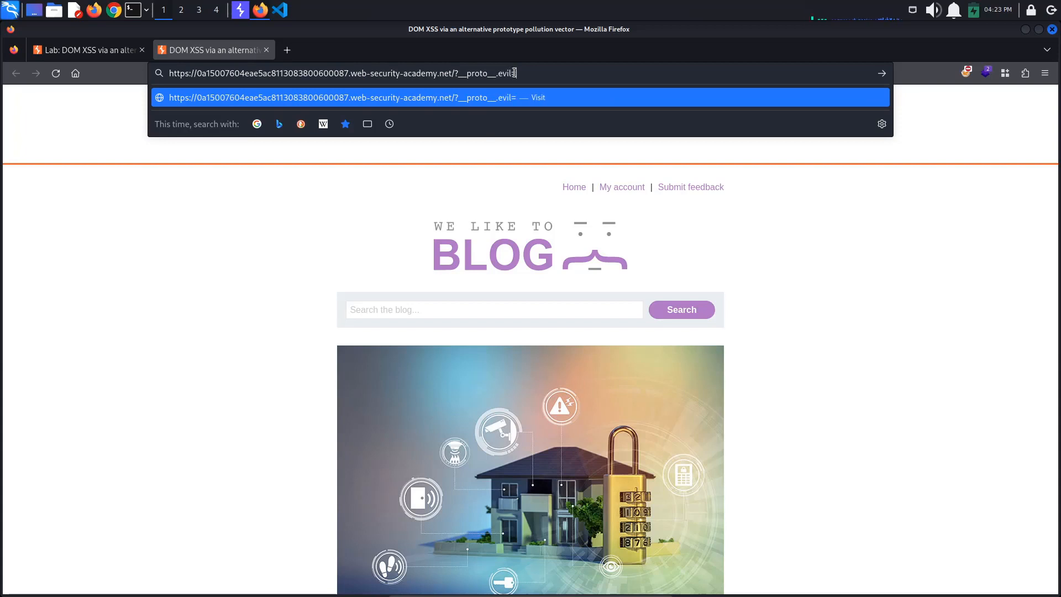
text(polluted)
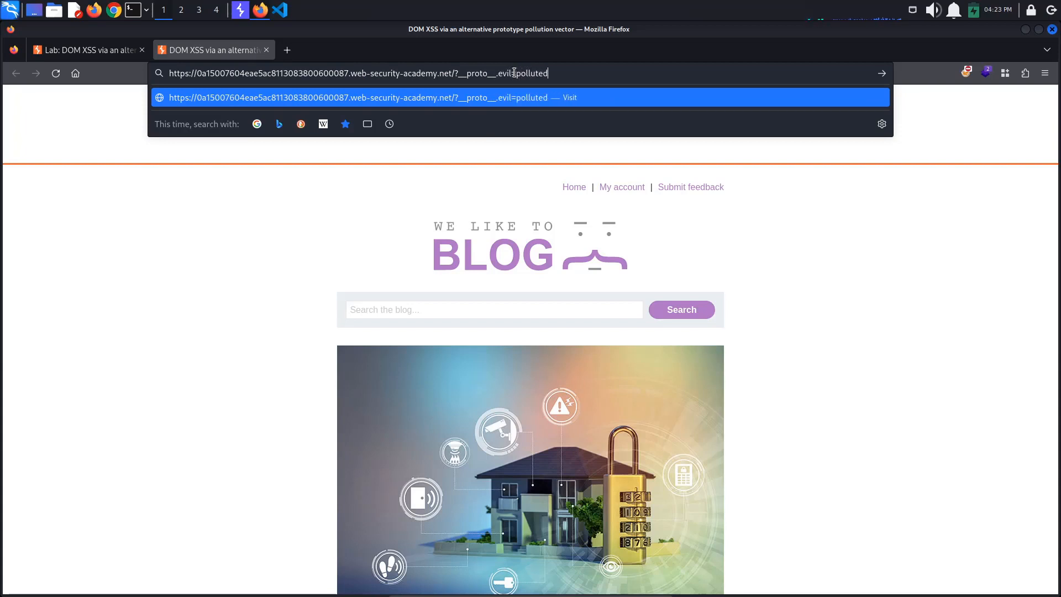
key(Return)
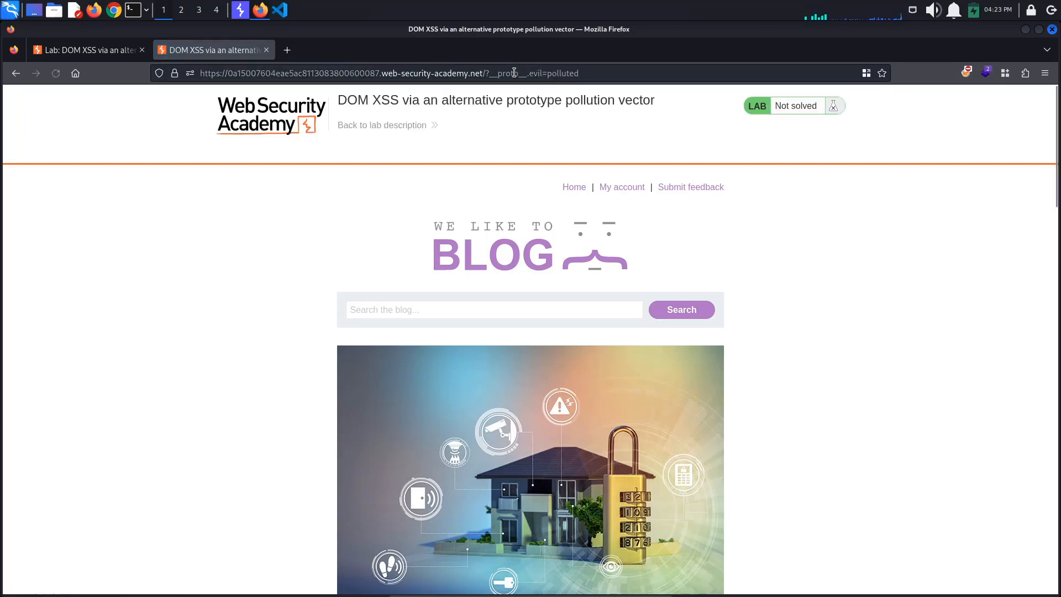
Step: Evaluate Object.prototype in the console to confirm it now holds evil: "polluted"
key(F12)
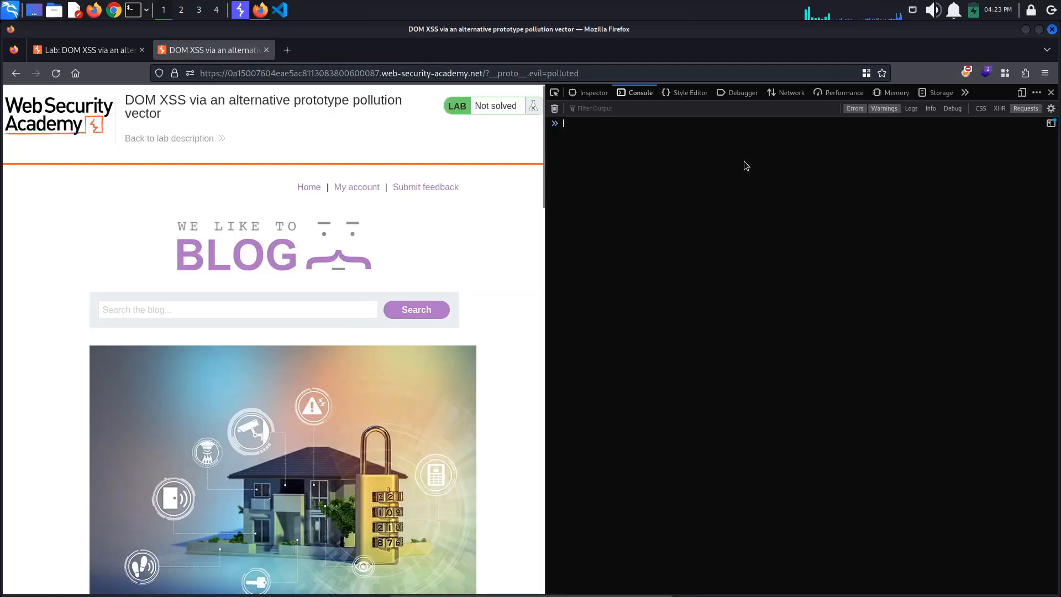
mouse_move(701, 157)
text(Object.)
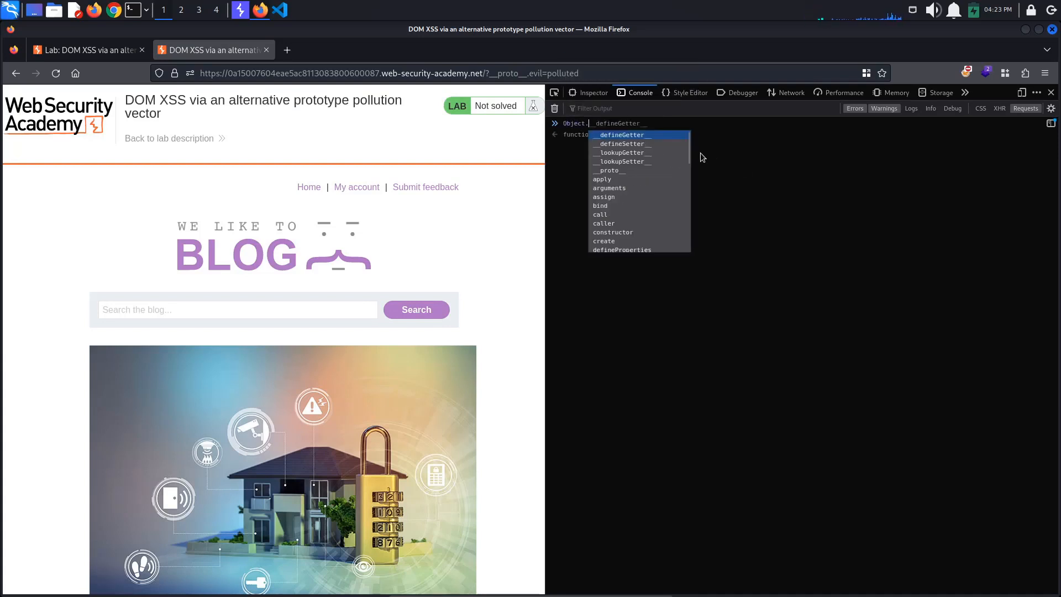
key(Return)
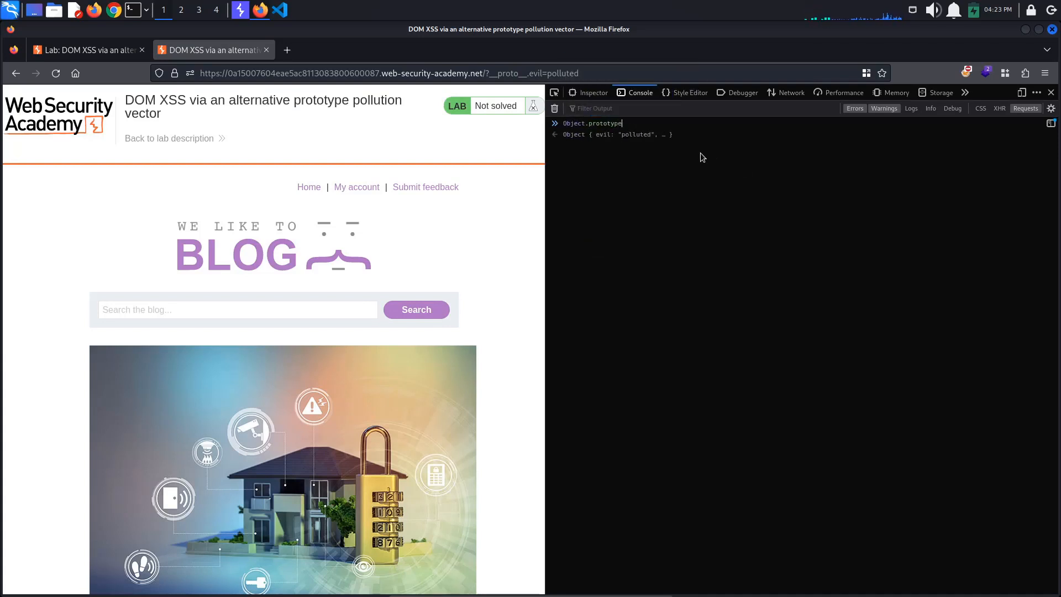
key(Return)
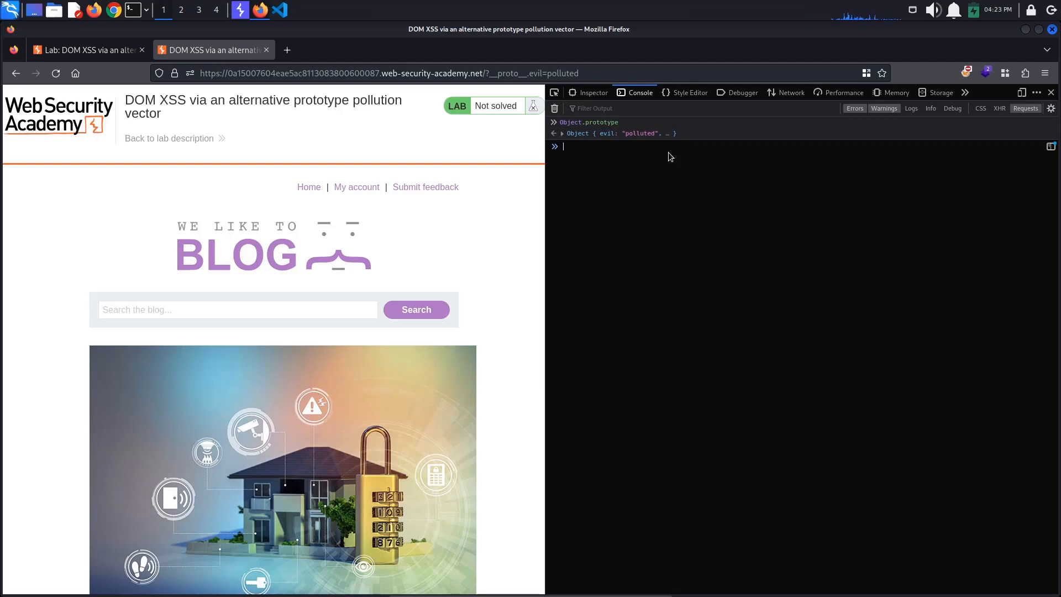
Step: Examine parseParams in resources/js/jquery_parseparams.js, then bring up searchLoggerAlternative.js
click(742, 93)
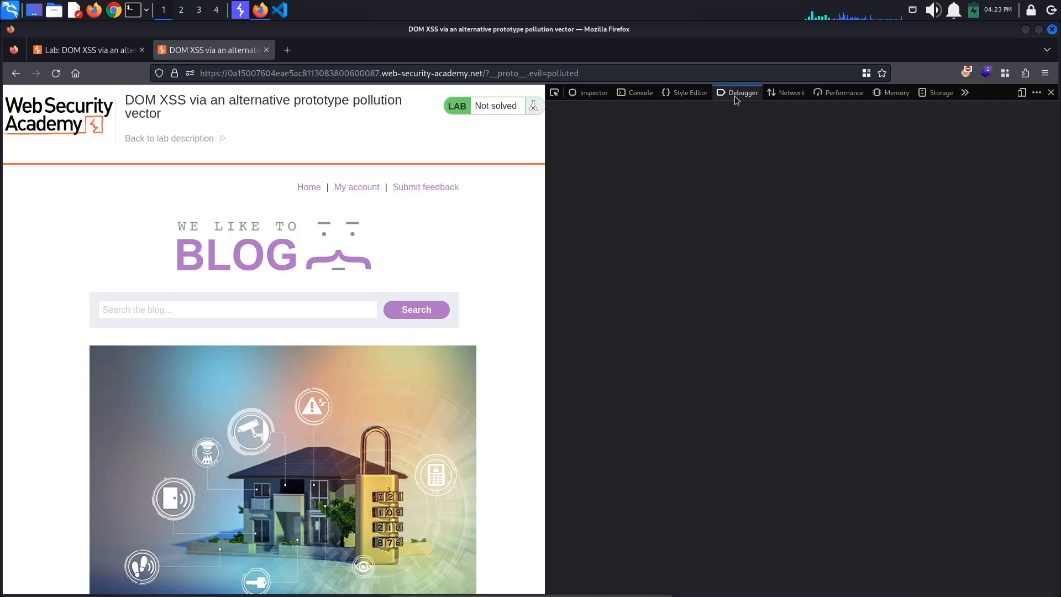
click(742, 93)
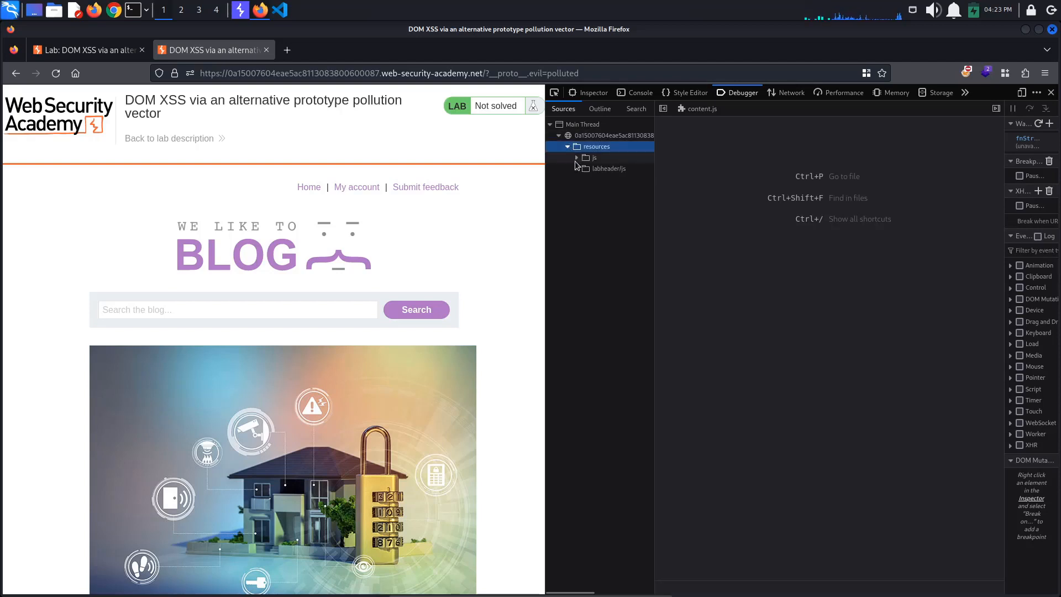
click(593, 158)
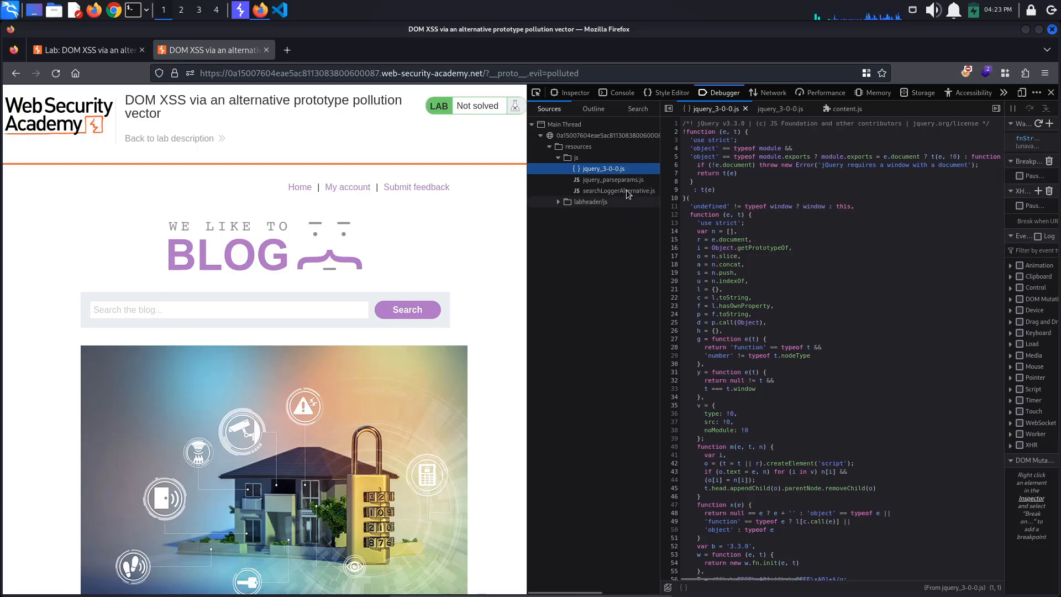
click(613, 179)
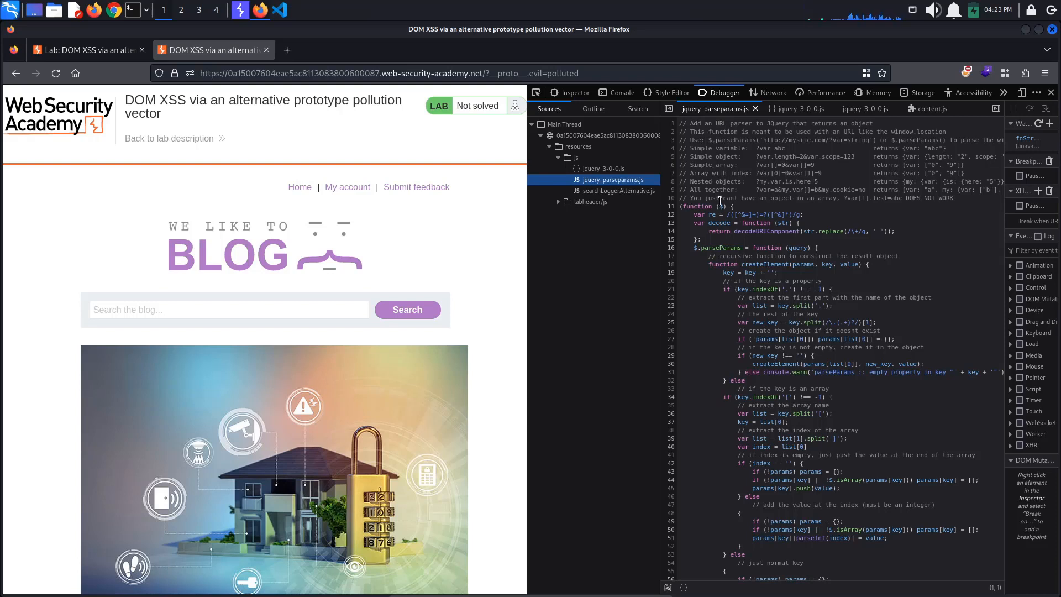
double_click(720, 247)
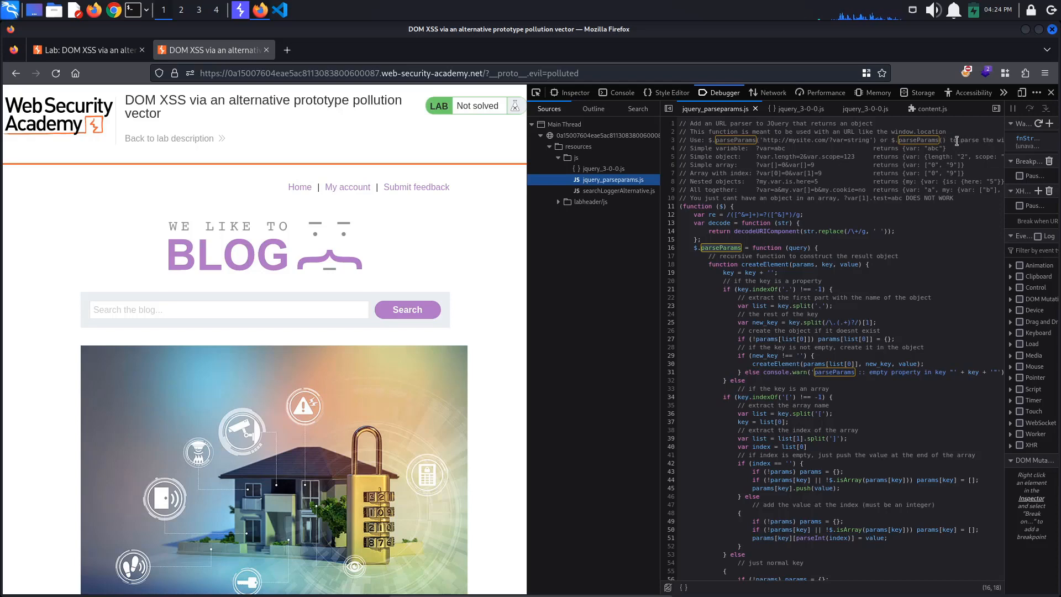
click(616, 190)
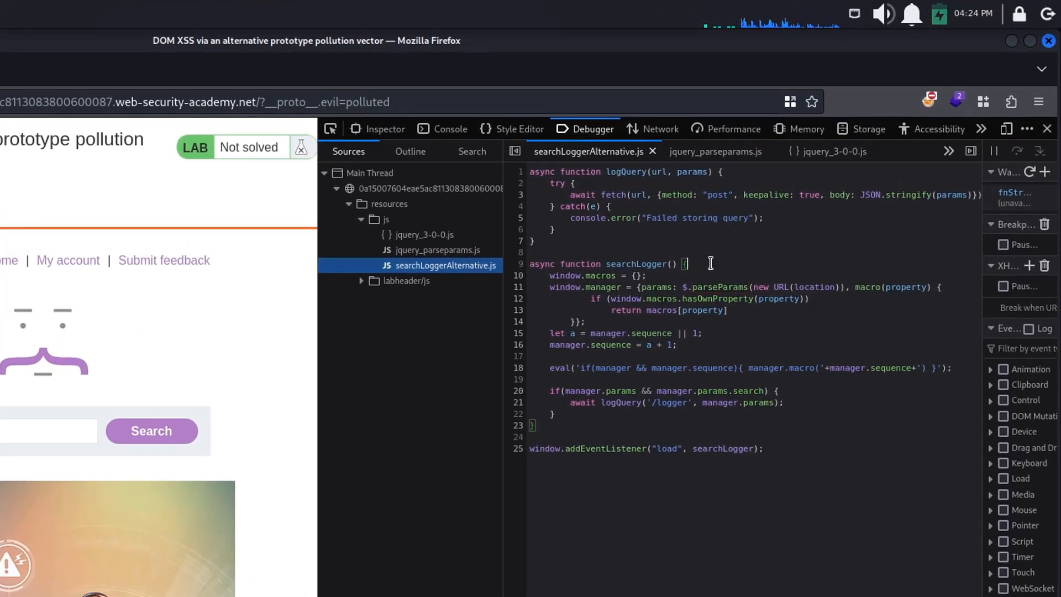
mouse_move(619, 264)
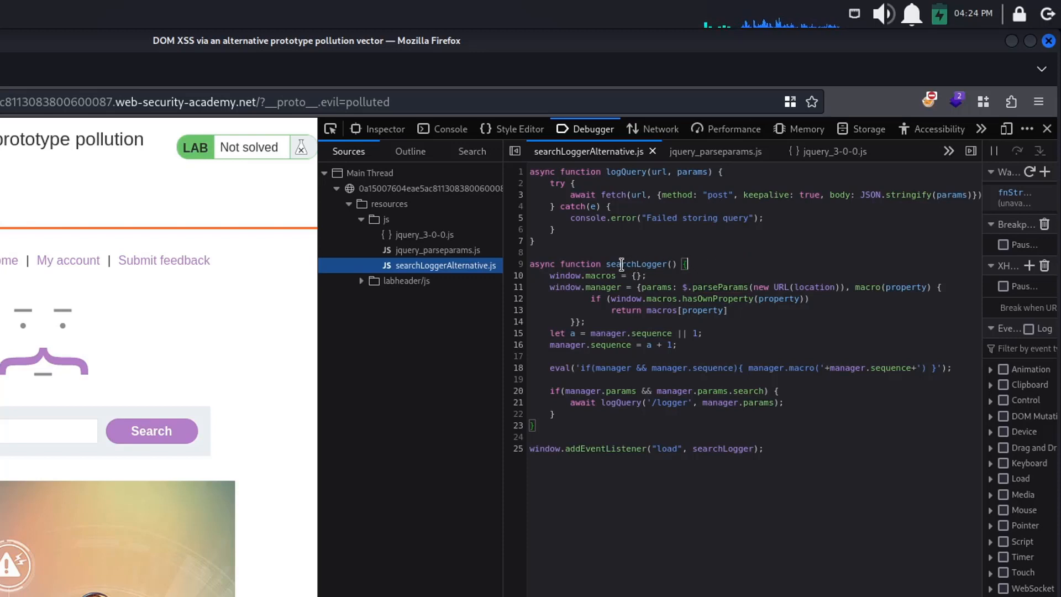
click(548, 367)
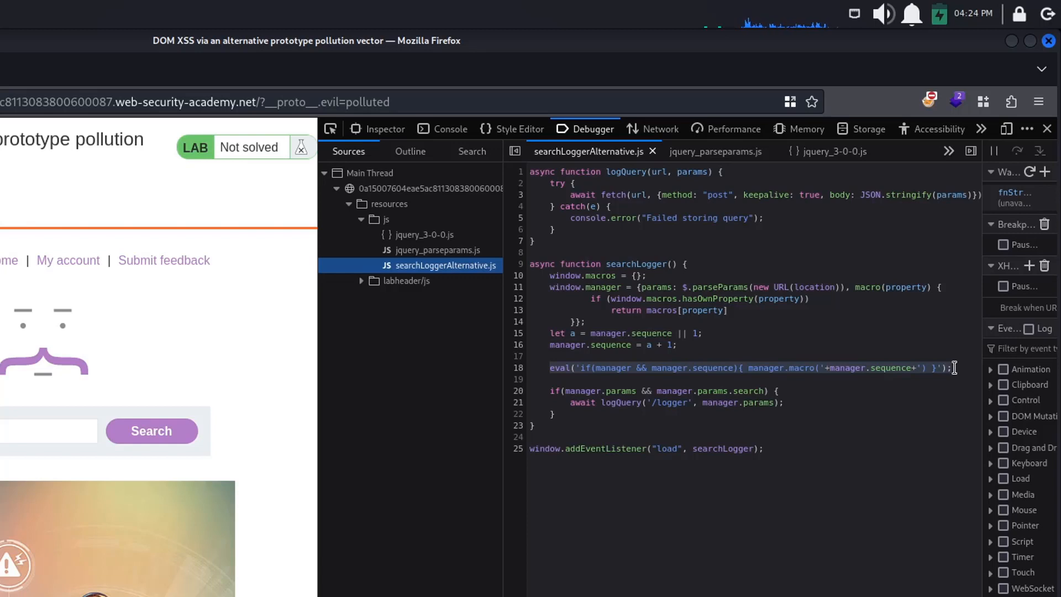
mouse_move(864, 367)
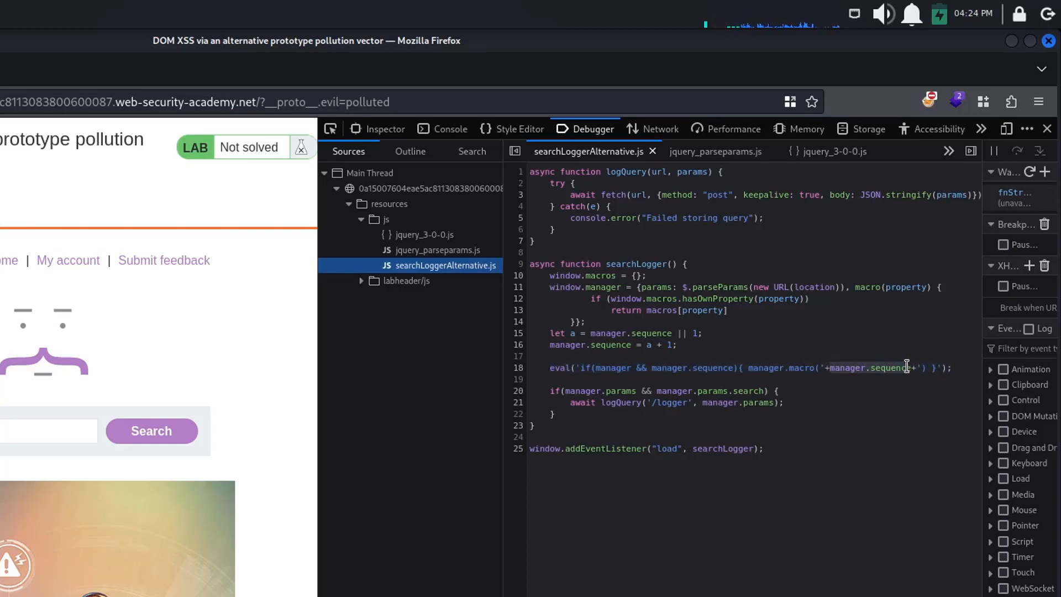
mouse_move(914, 416)
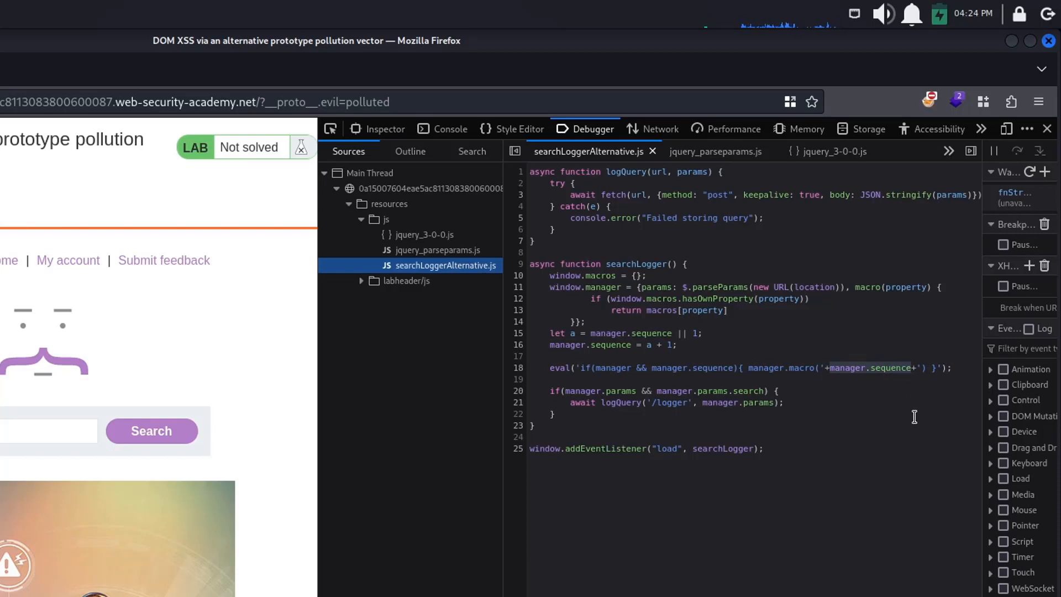
mouse_move(616, 267)
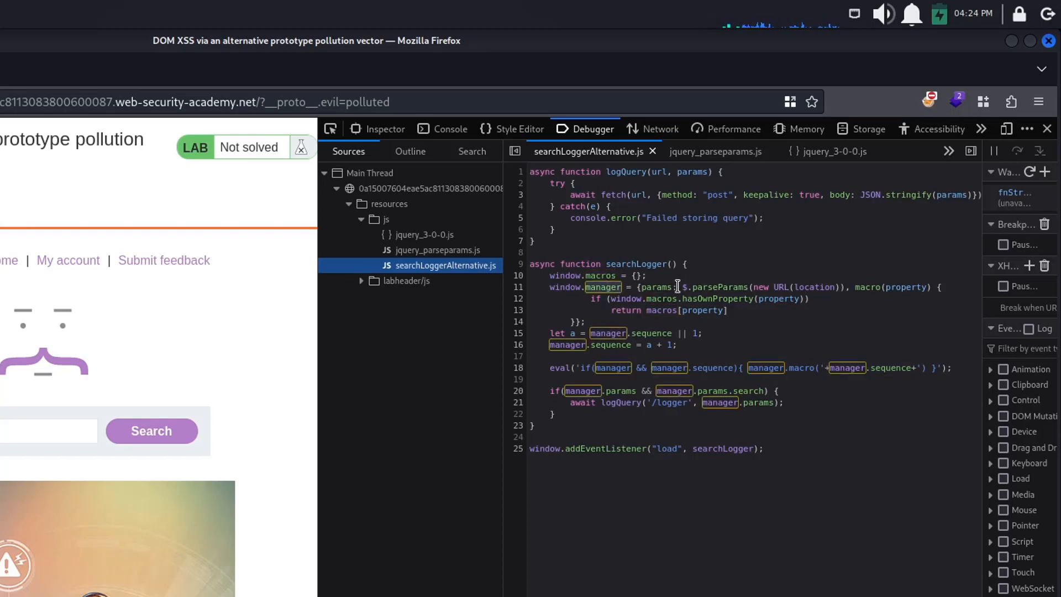
double_click(656, 287)
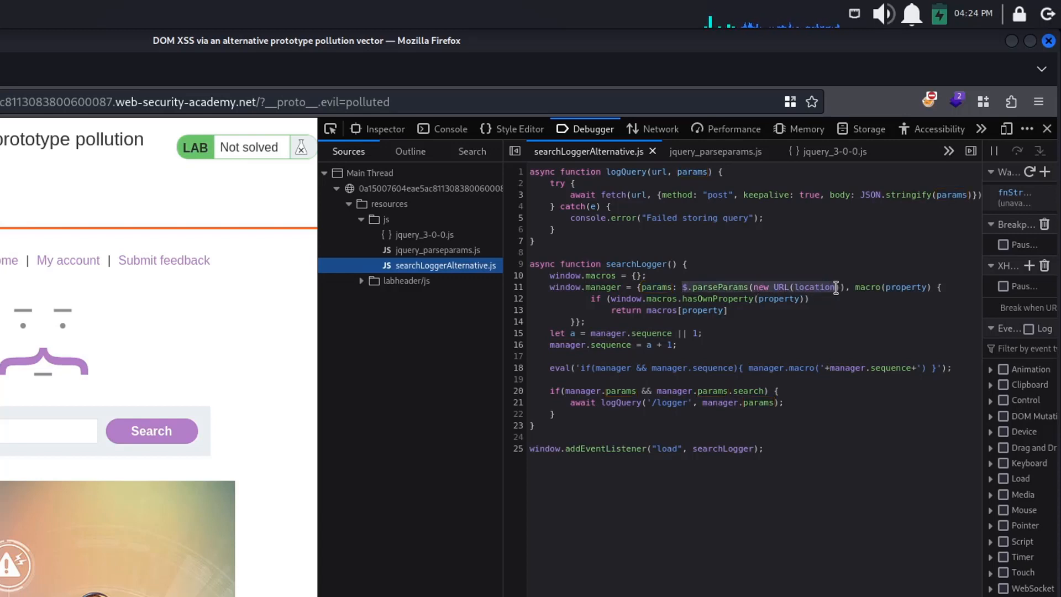
mouse_move(837, 315)
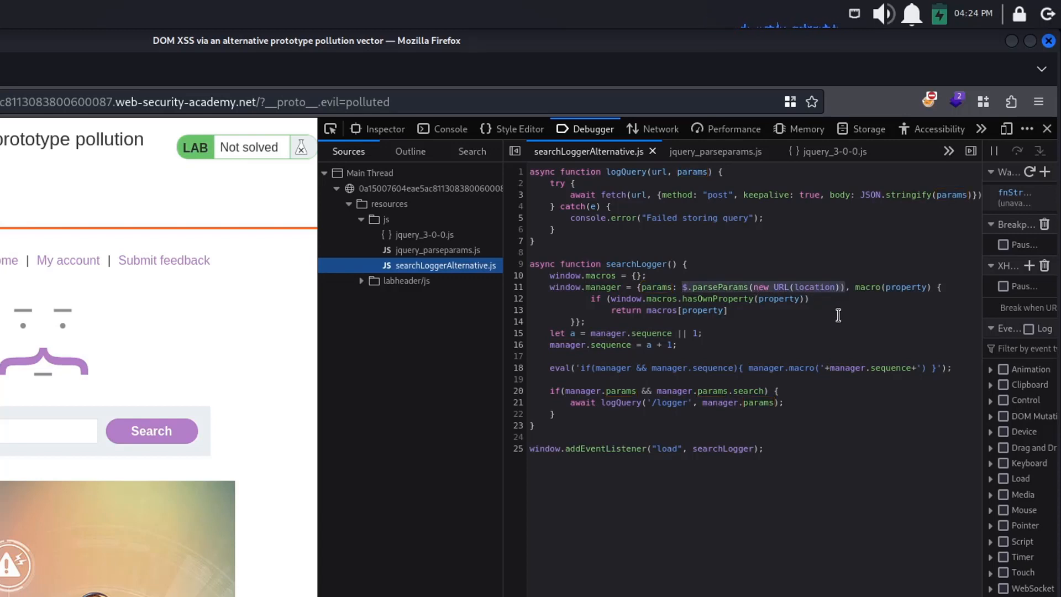
mouse_move(854, 289)
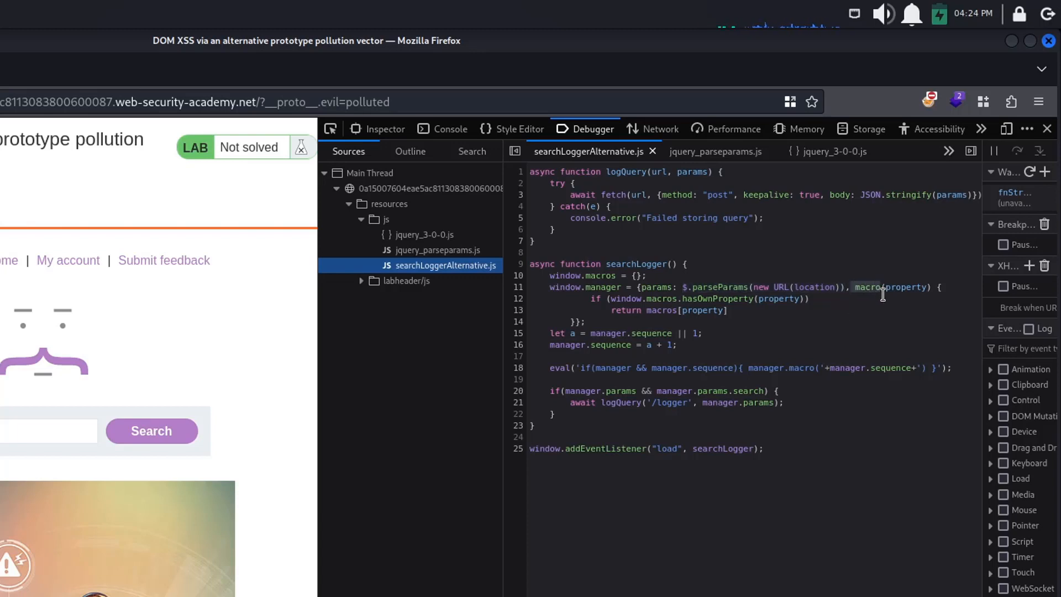
mouse_move(914, 287)
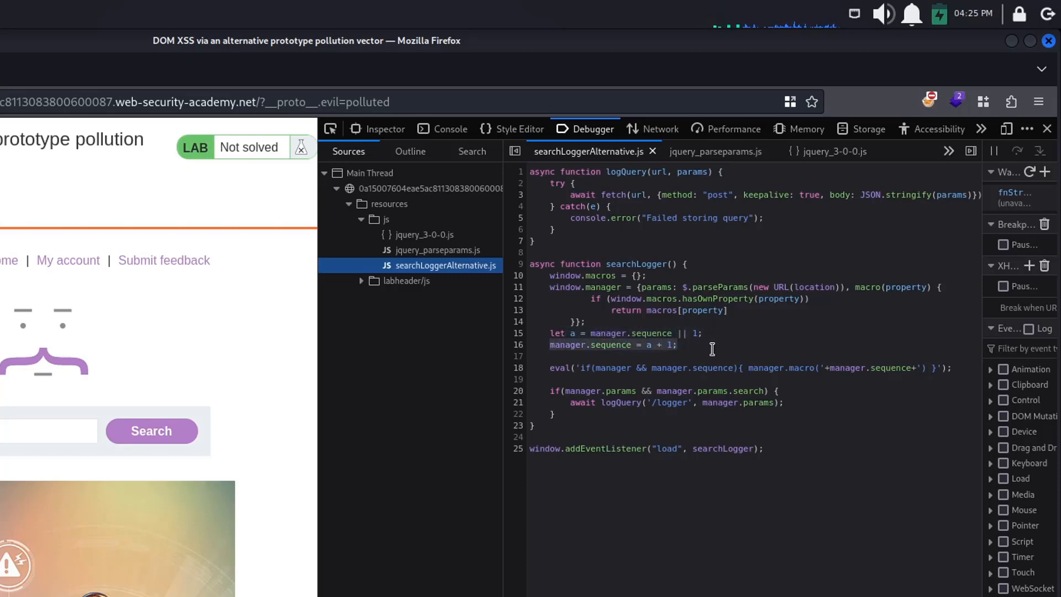
Step: Evaluate manager in the console and expand its params and macro, both inheriting evil: "polluted"
click(450, 130)
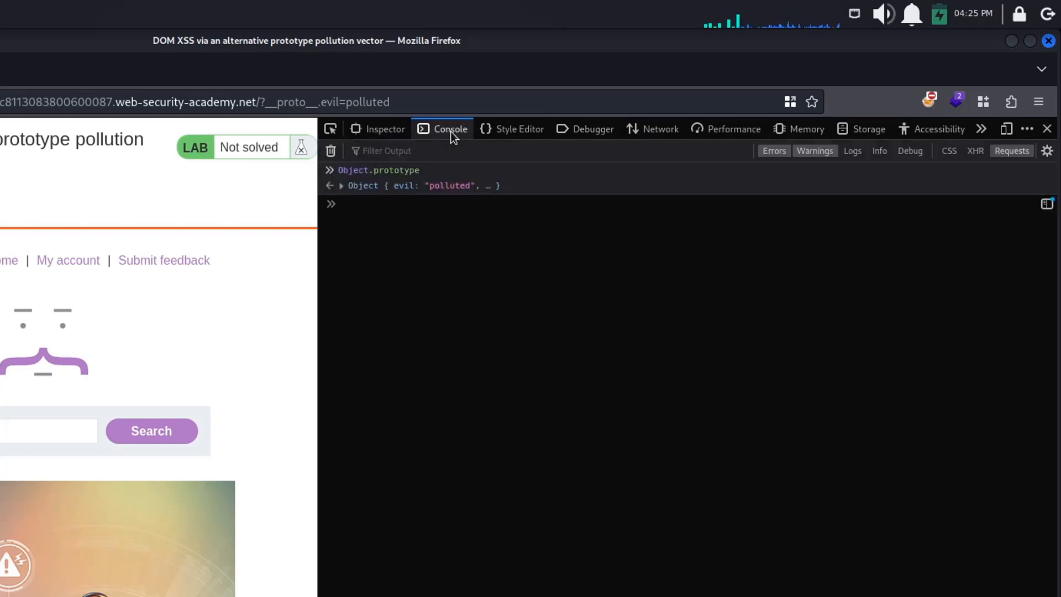
text(m)
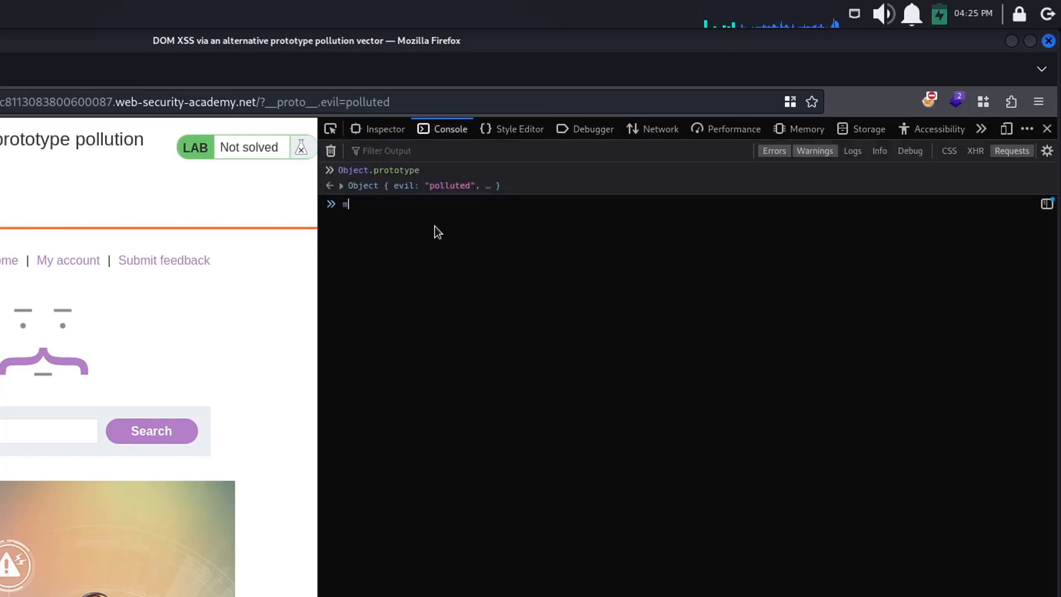
key(Return)
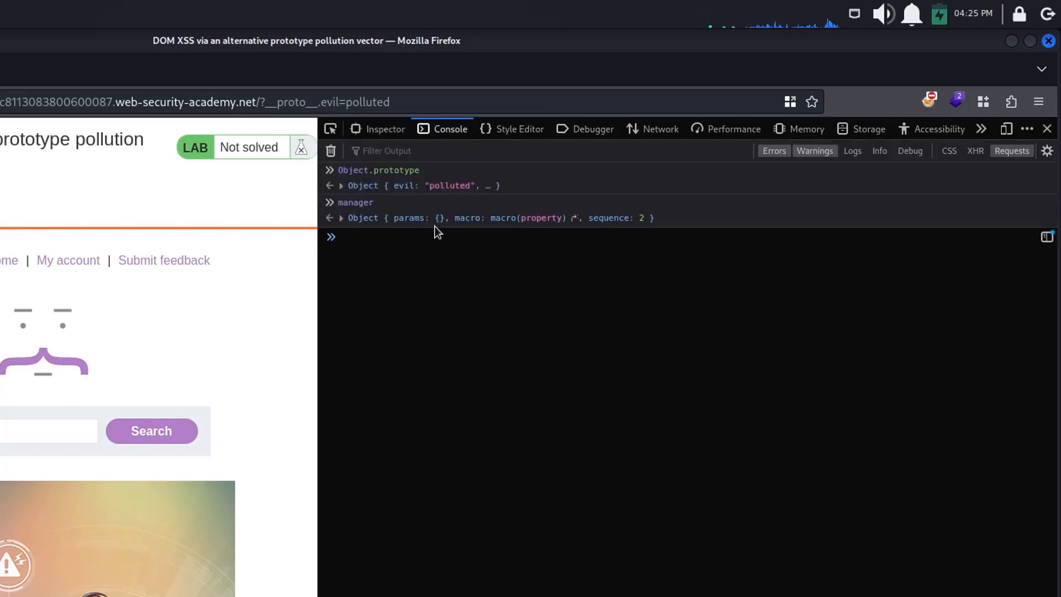
click(342, 217)
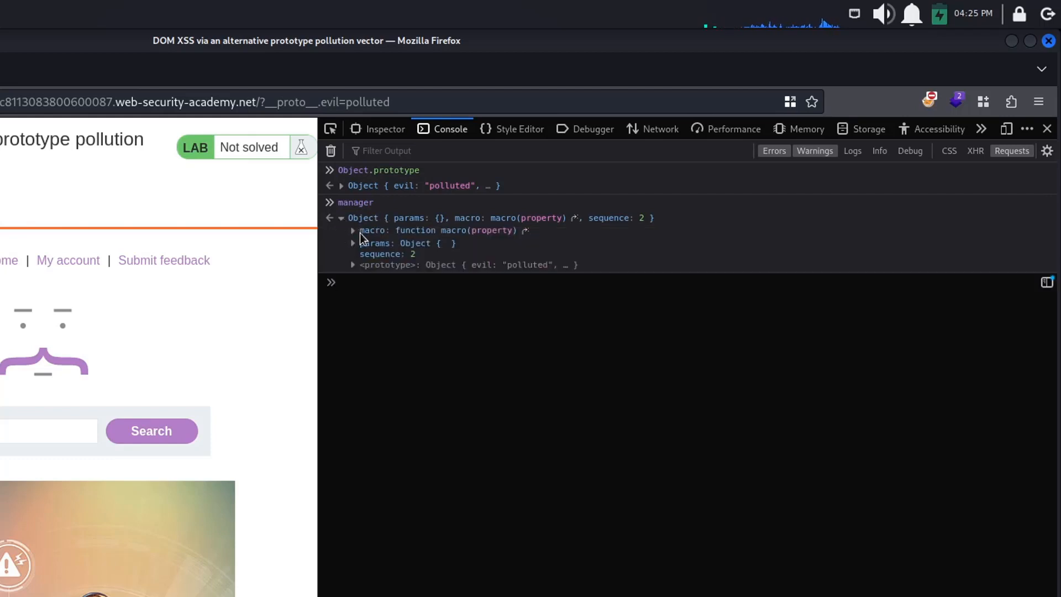
click(353, 243)
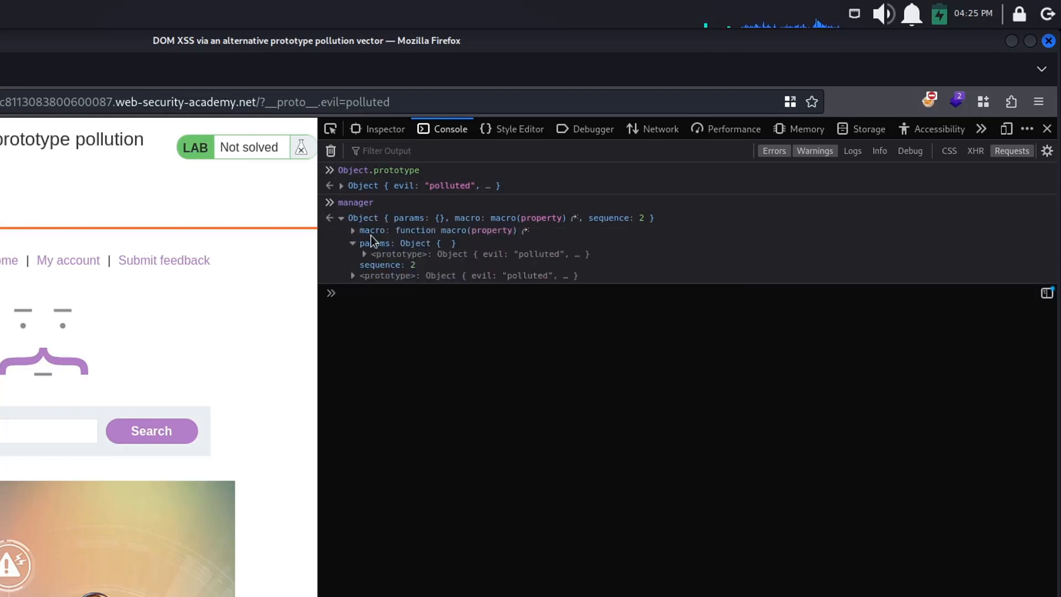
click(352, 230)
text(manager.sequence)
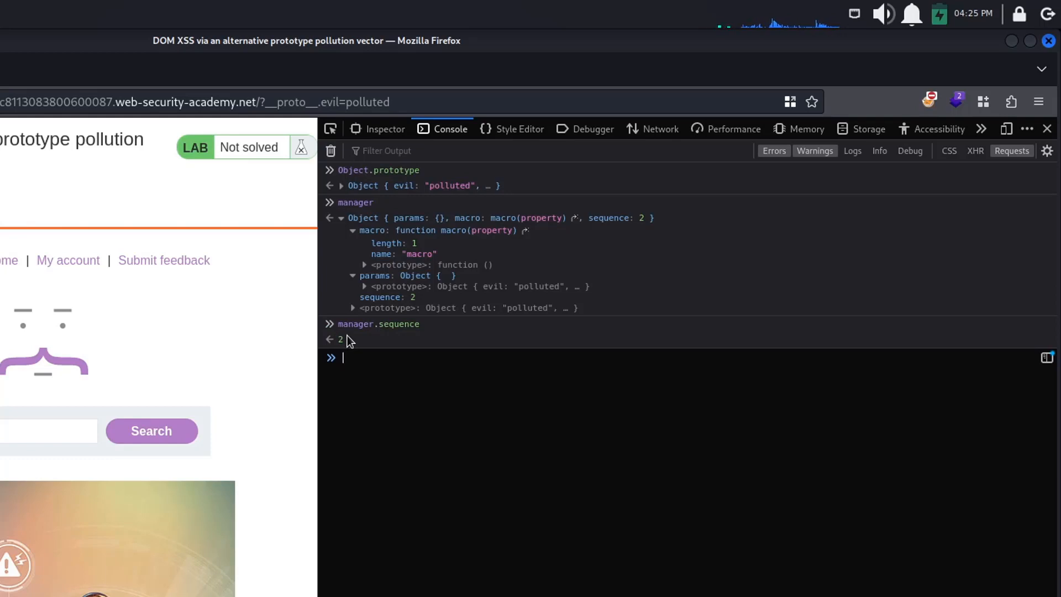
click(592, 128)
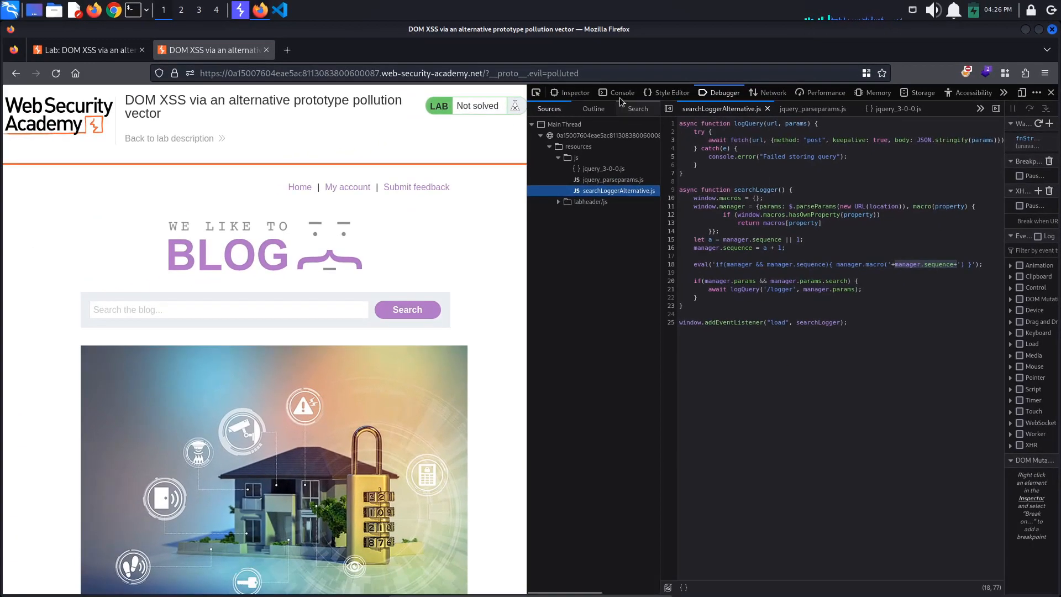
Step: Fire manager.macro(alert()), reload with __proto__.sequence=alert(), and show manager.sequence now polluted
click(621, 93)
text(manager.macro())
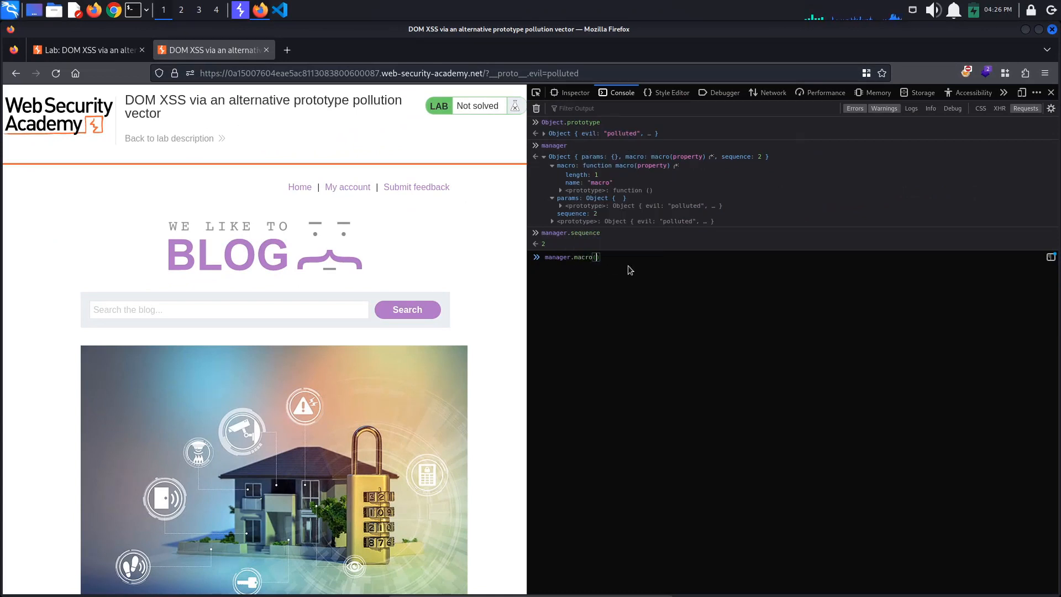
key(Return)
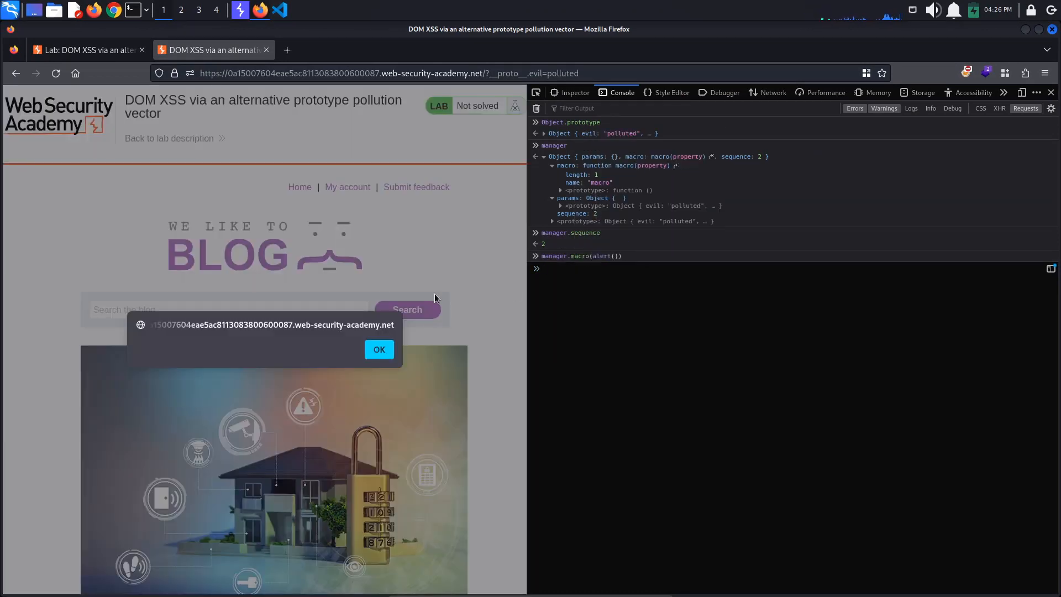
click(377, 349)
text(sequence)
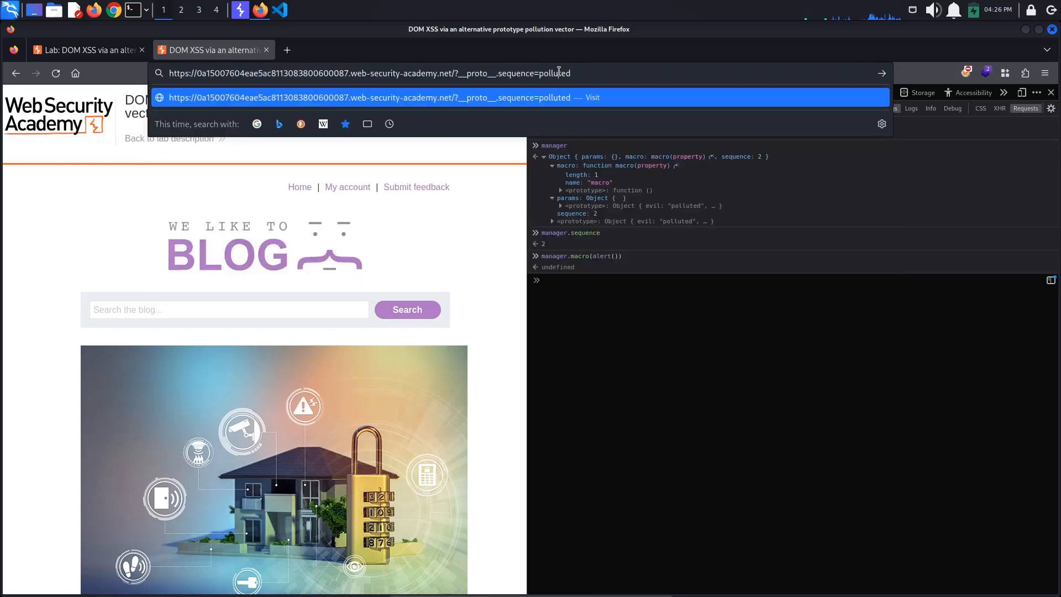
key(Return)
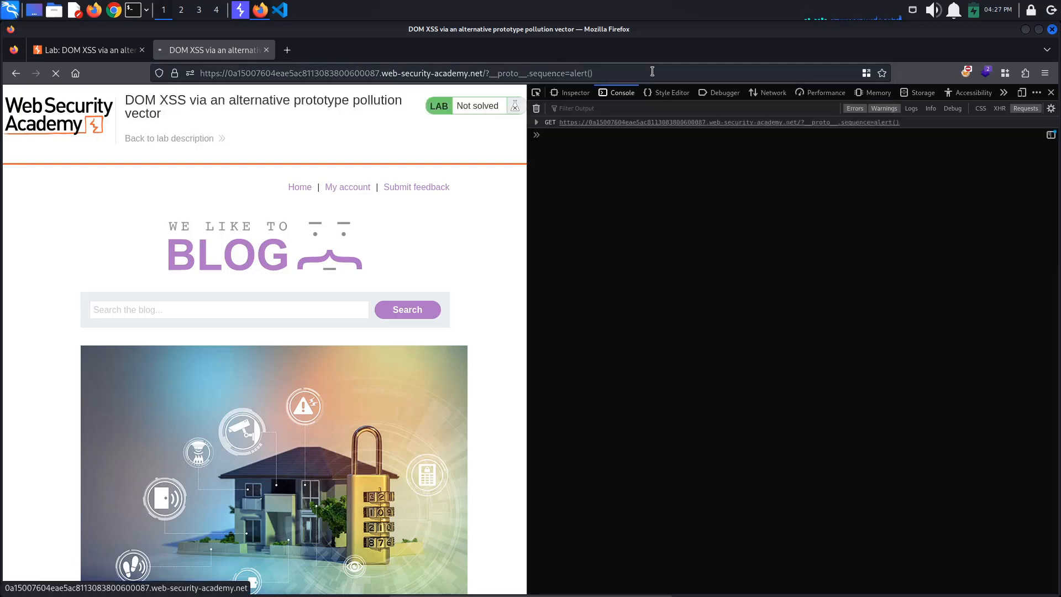
click(535, 109)
text(manager)
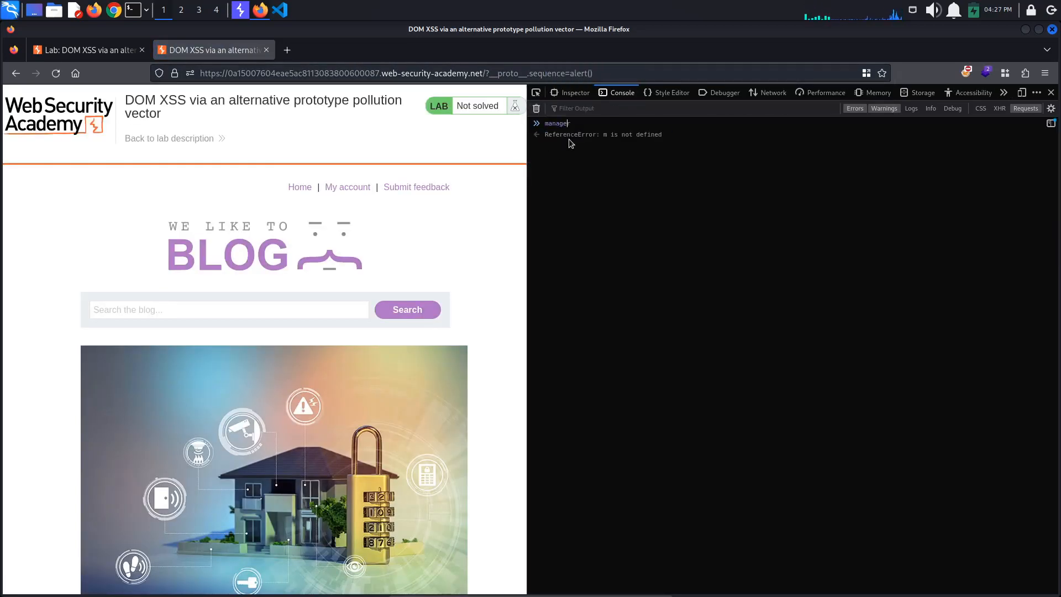
key(Return)
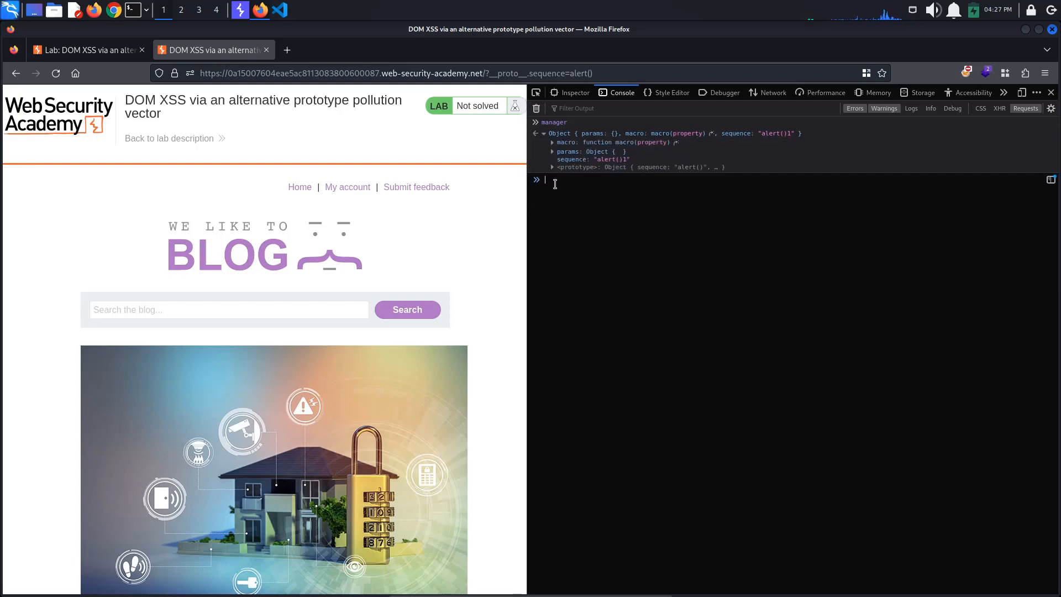
text(manager.sequence)
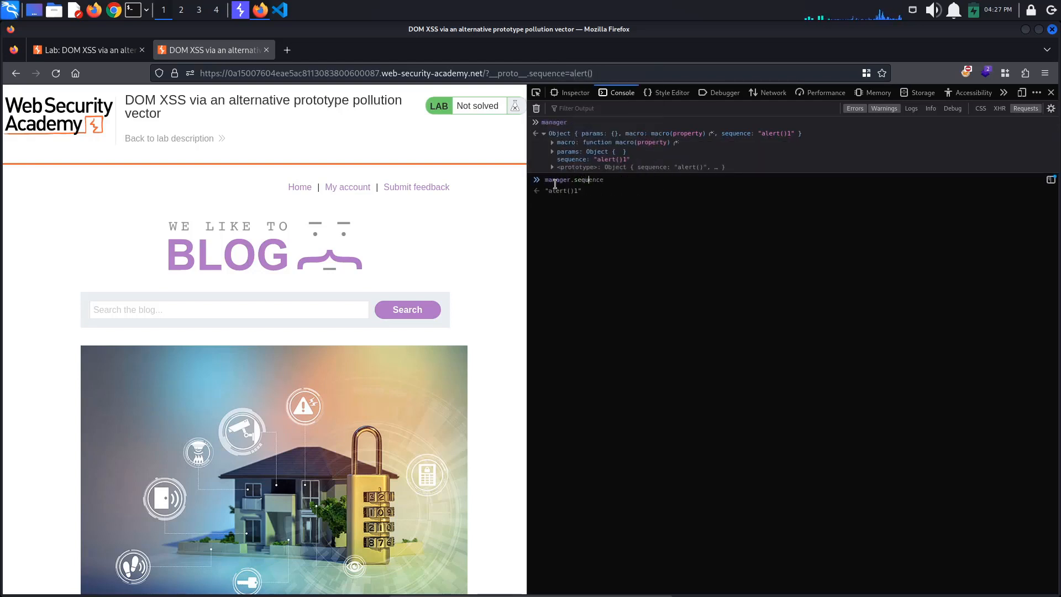
key(Return)
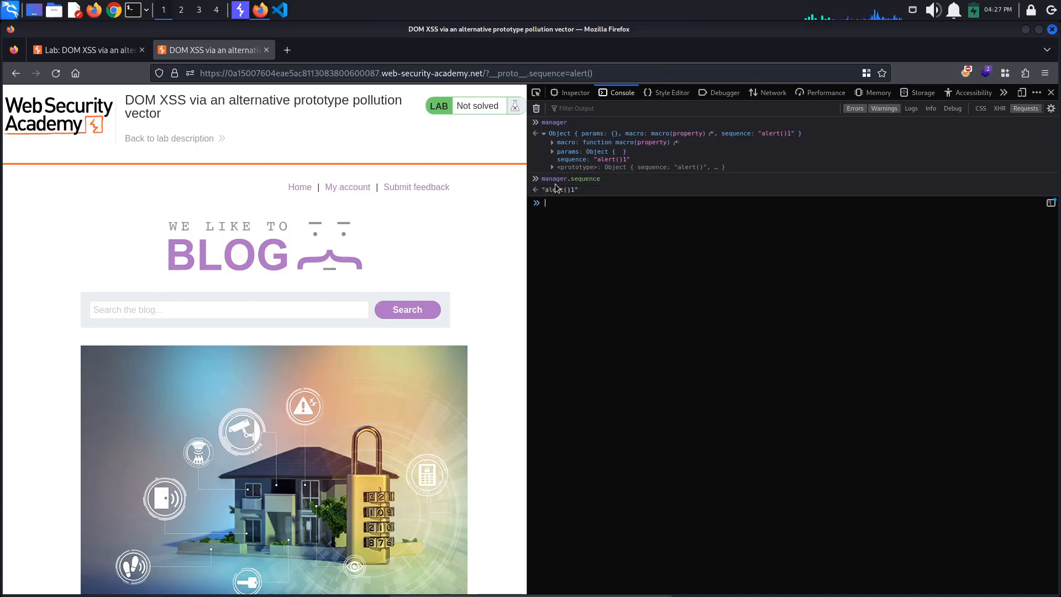
mouse_move(719, 93)
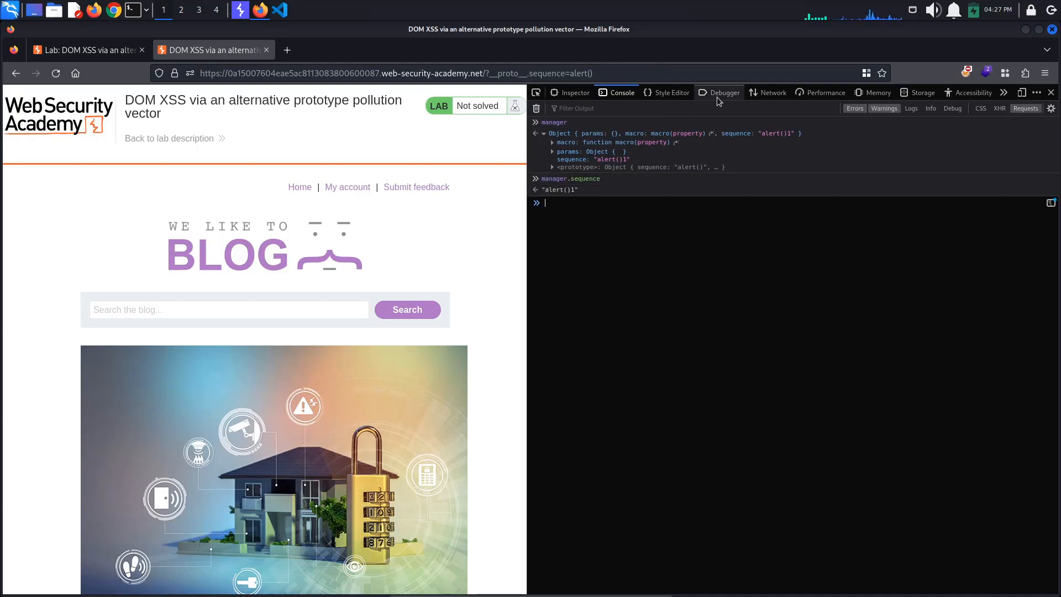
Step: Check the searchLoggerAlternative.js source, then run manager.macro(alert()1), which throws a syntax error
click(722, 93)
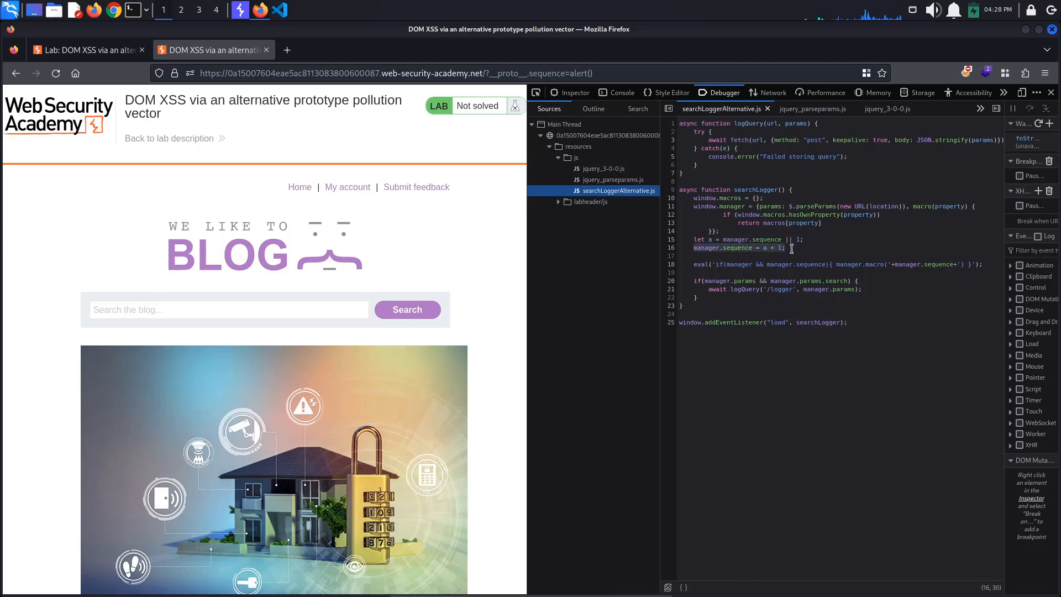
mouse_move(693, 146)
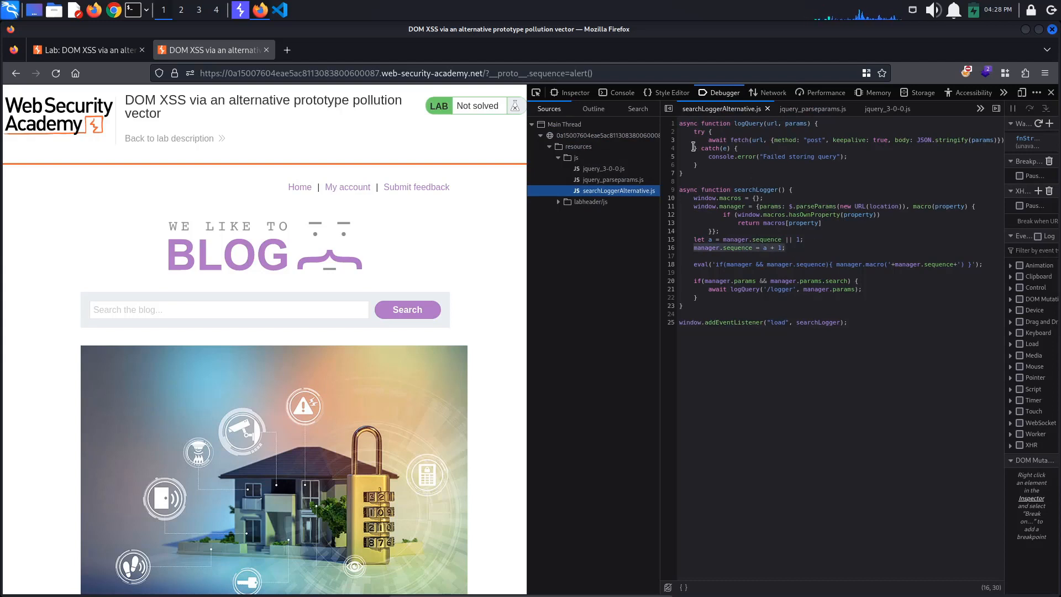
click(621, 91)
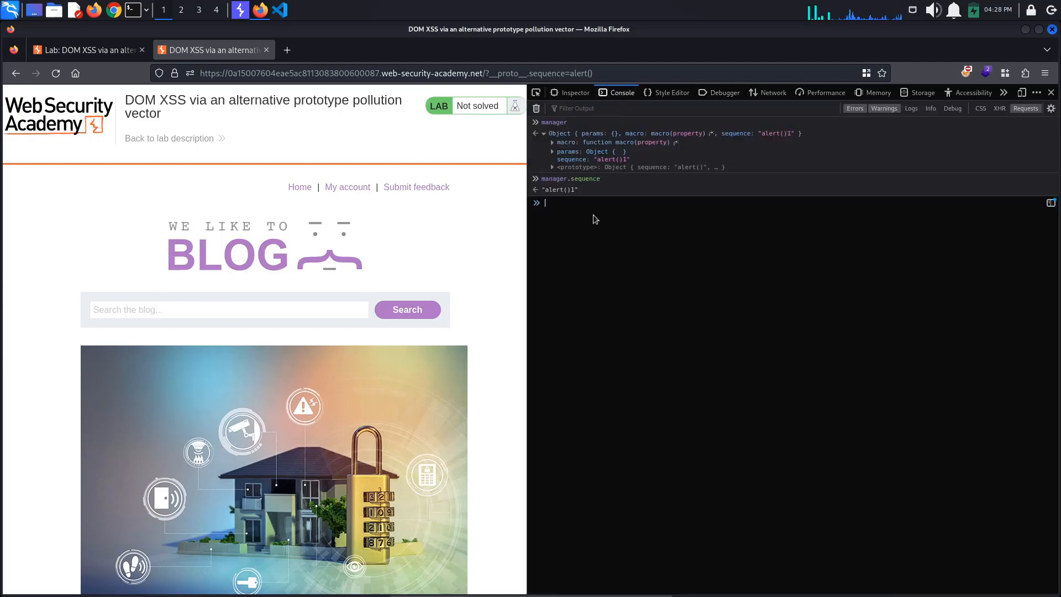
text(manager.macro)
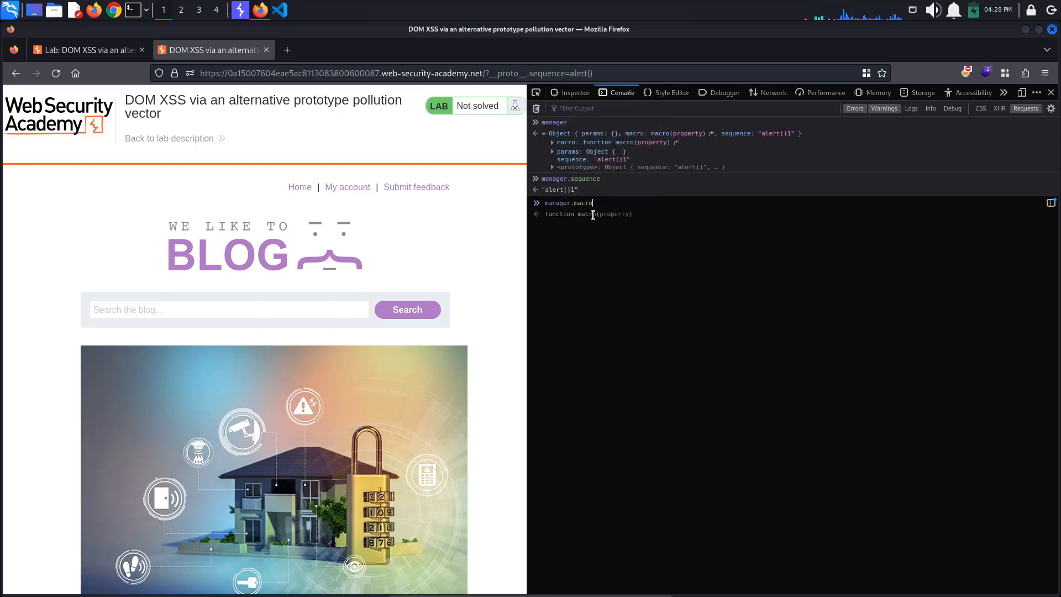
text((alert()1))
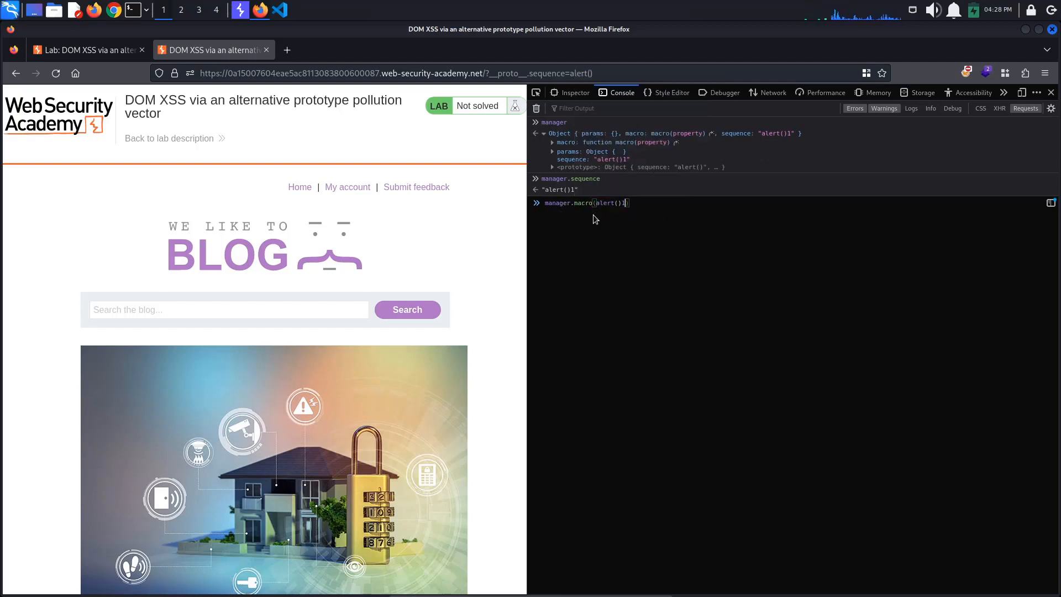
key(Return)
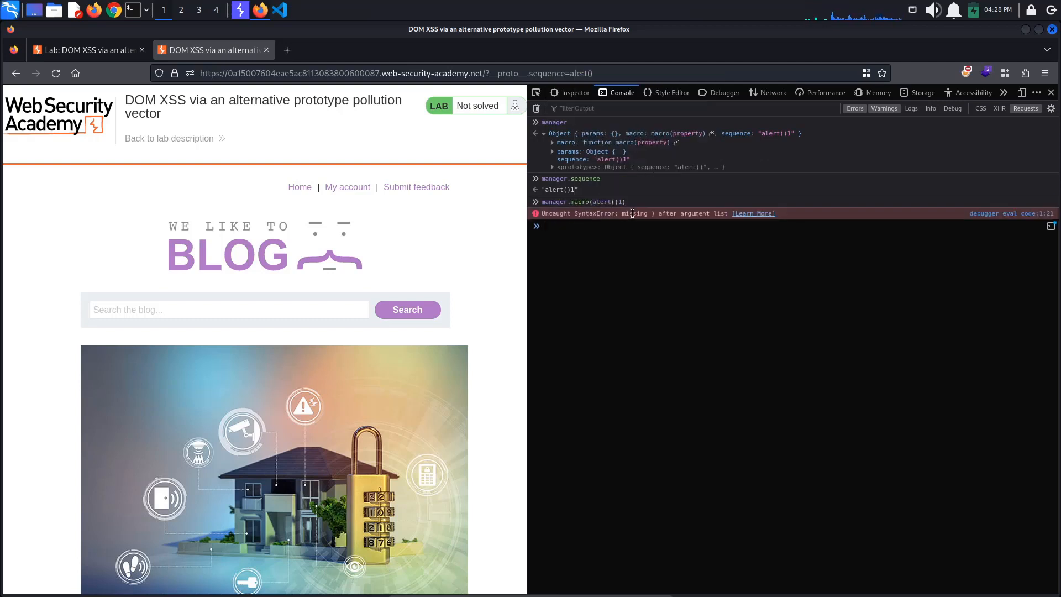
mouse_move(771, 224)
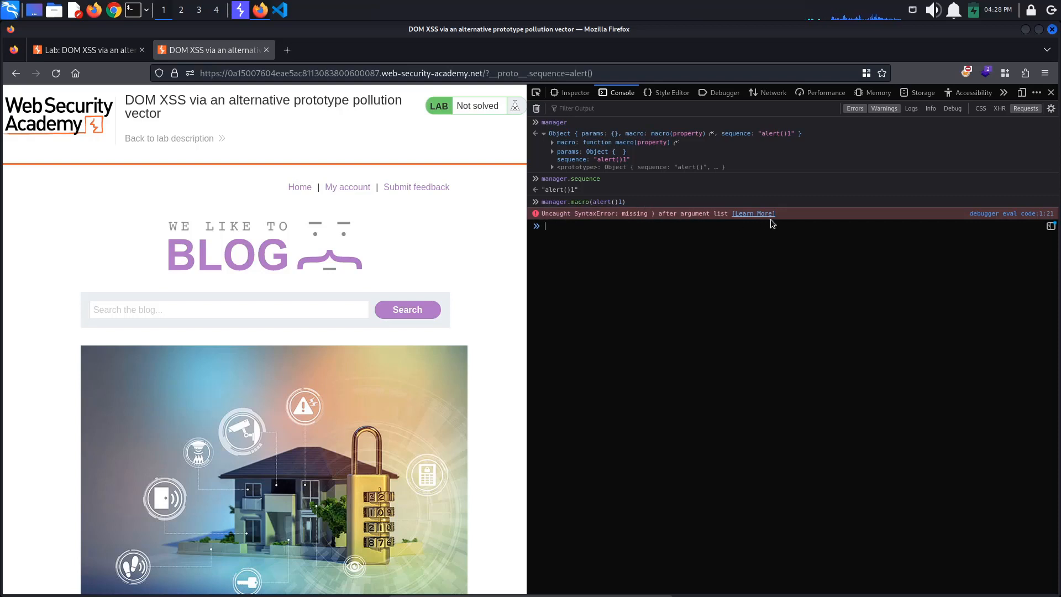
mouse_move(674, 246)
text(manager.macro(alert()-1))
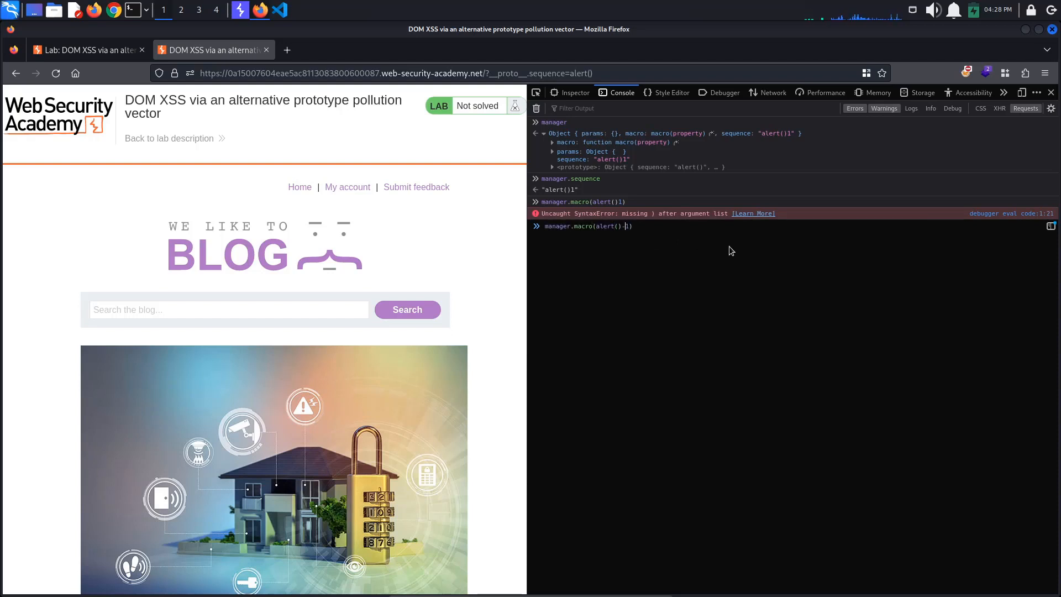
Step: Run manager.macro(alert()-1) instead, which pops an alert, and dismiss it
click(723, 93)
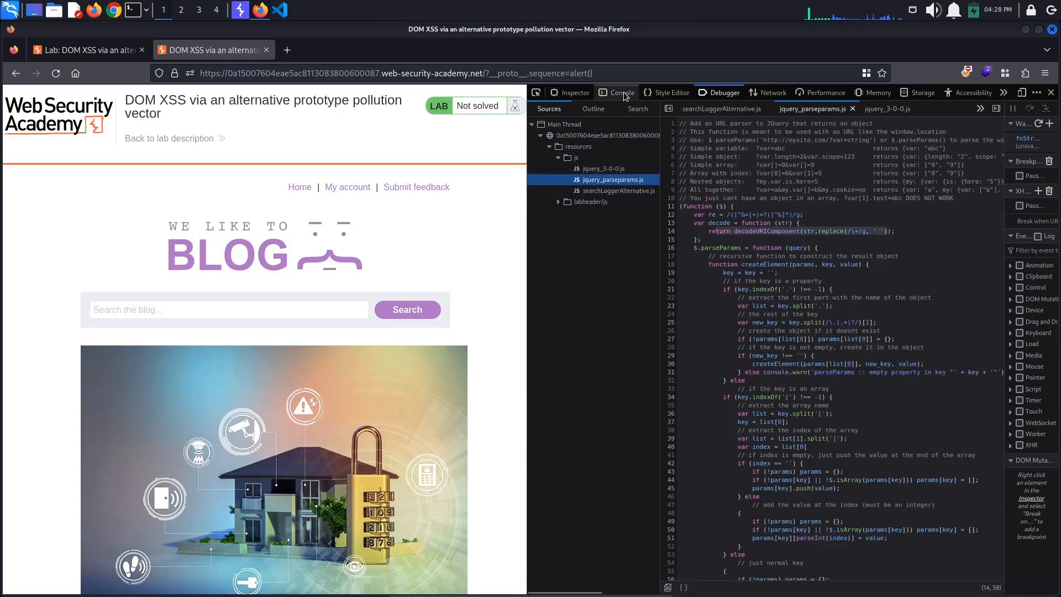
click(620, 92)
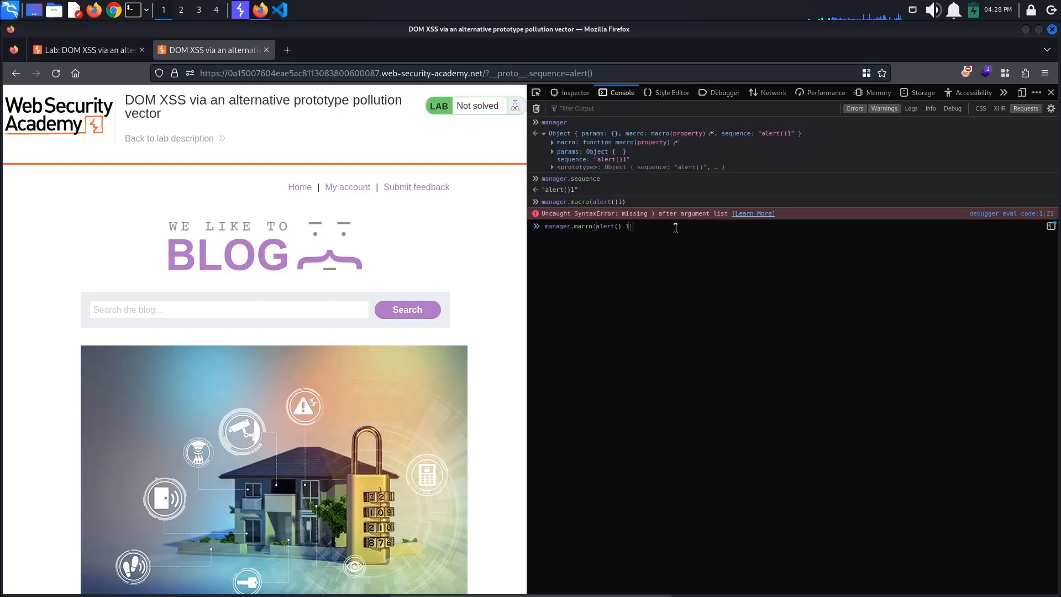
key(Return)
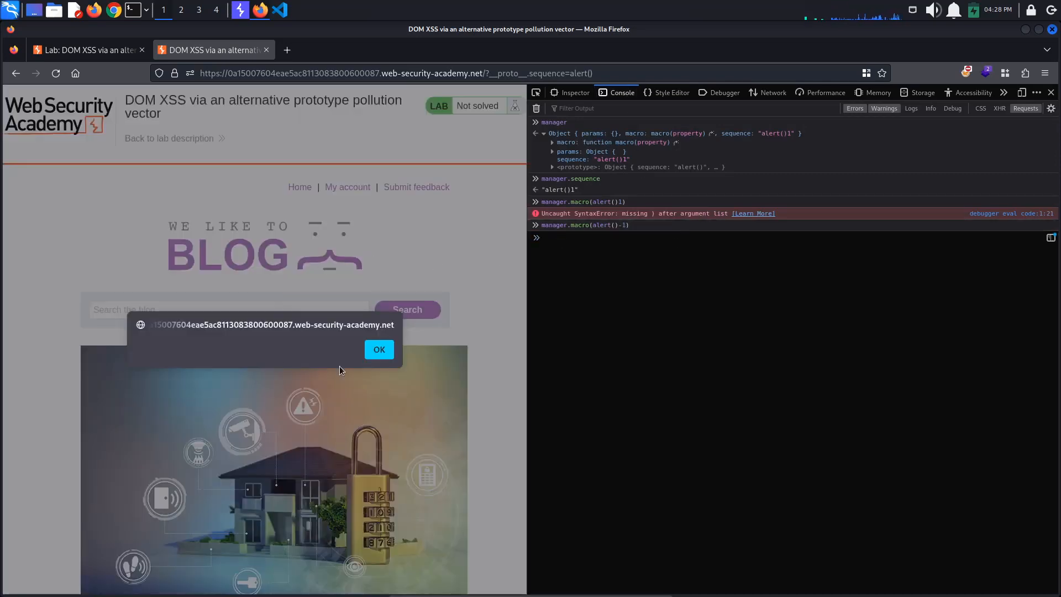
click(378, 349)
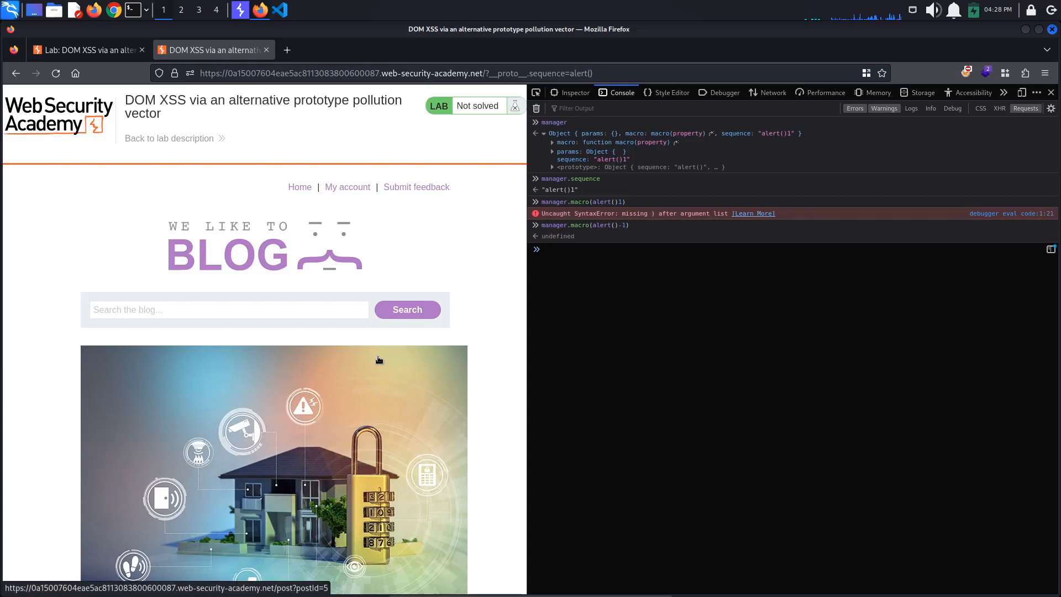
Step: Reload the lab with the URL ending __proto__.sequence=alert()- to mark it Solved
click(393, 73)
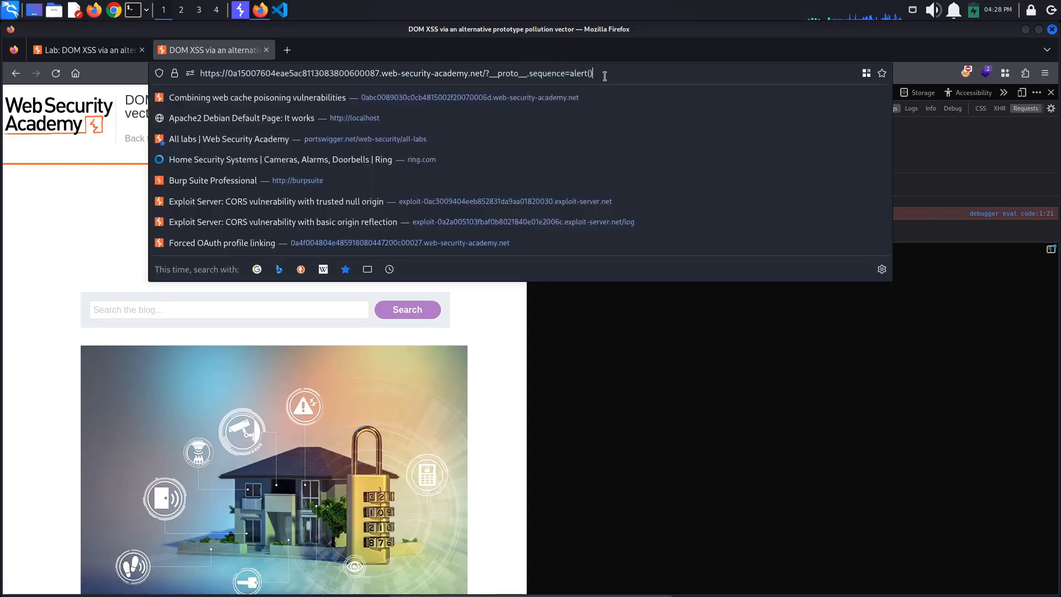
text(-)
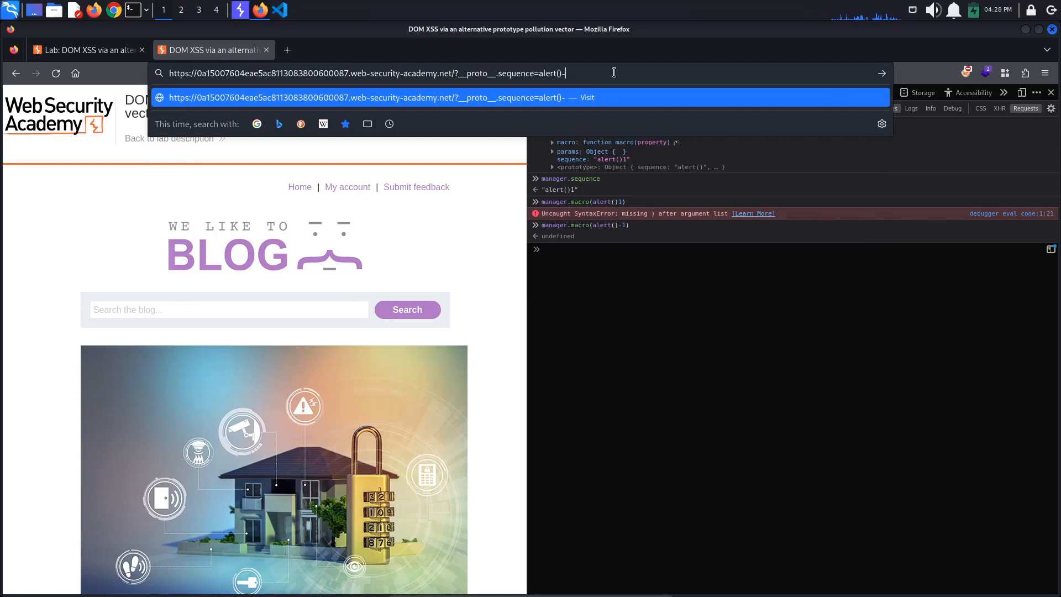
key(Return)
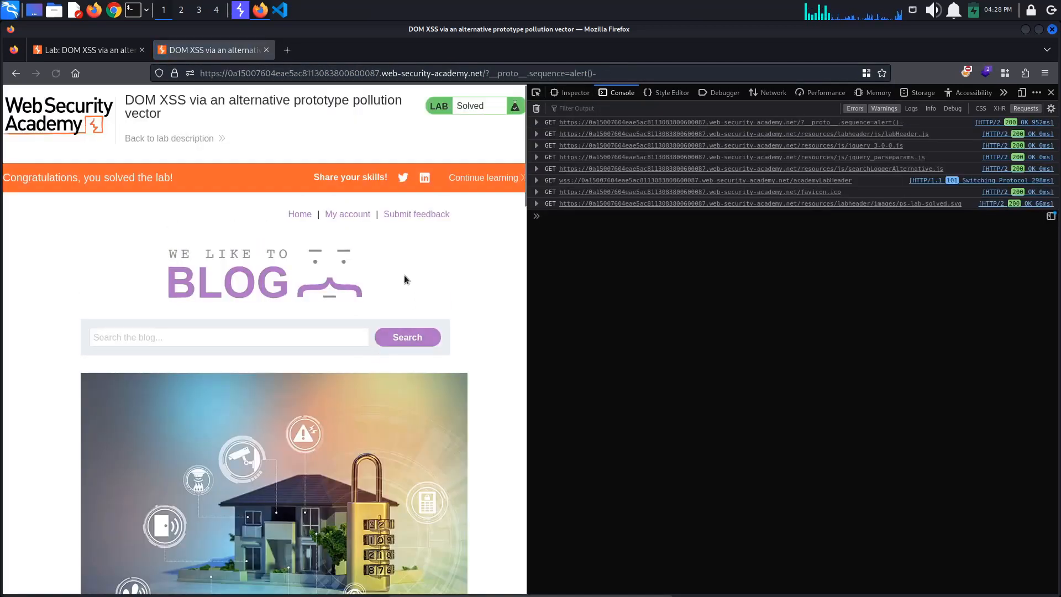
mouse_move(338, 191)
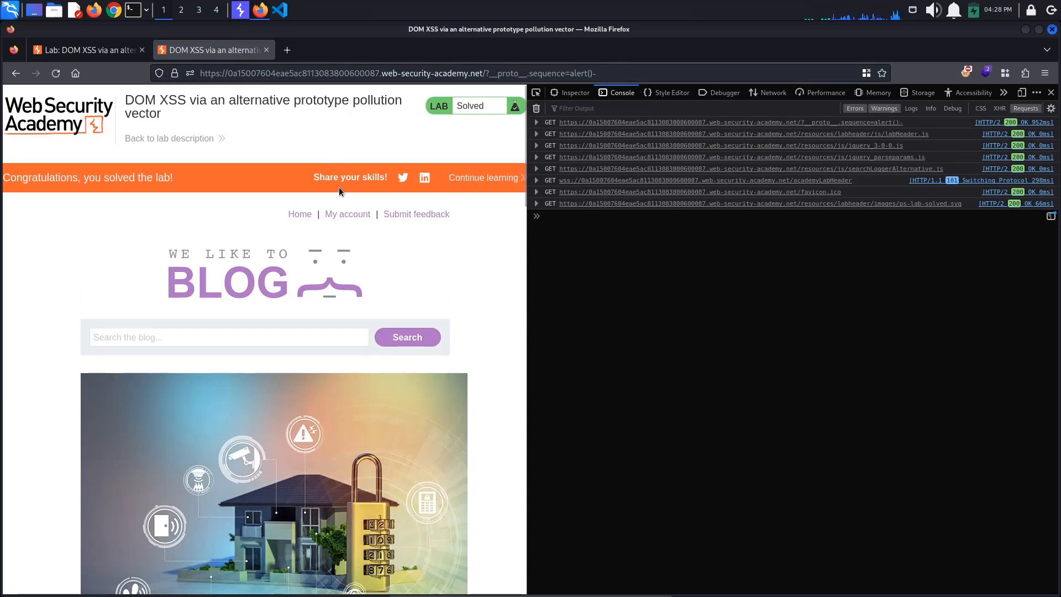
mouse_move(482, 73)
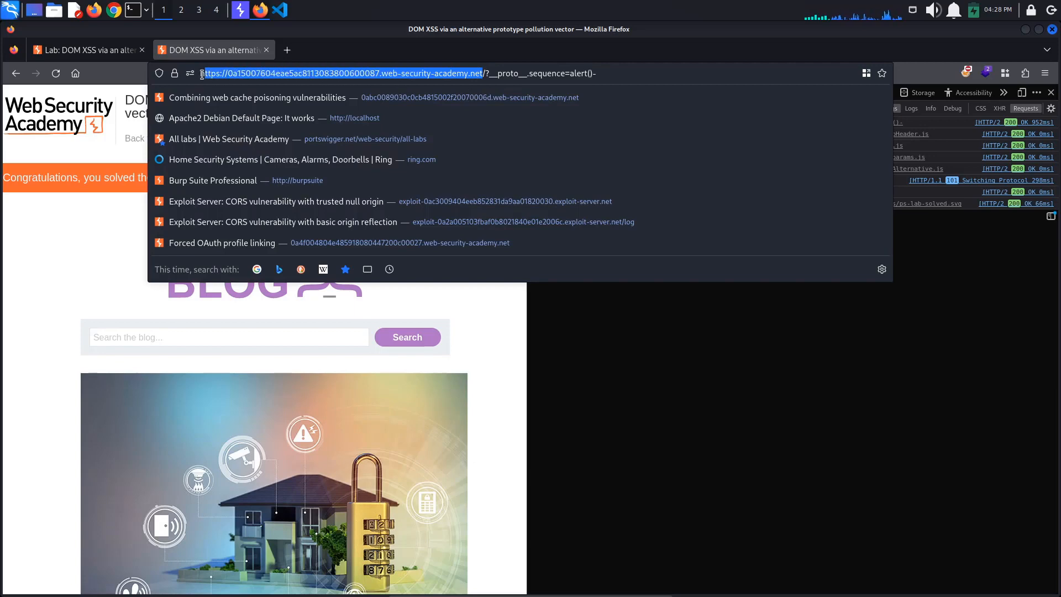
Step: Launch Burp's built-in browser from the Proxy > Intercept page
click(239, 10)
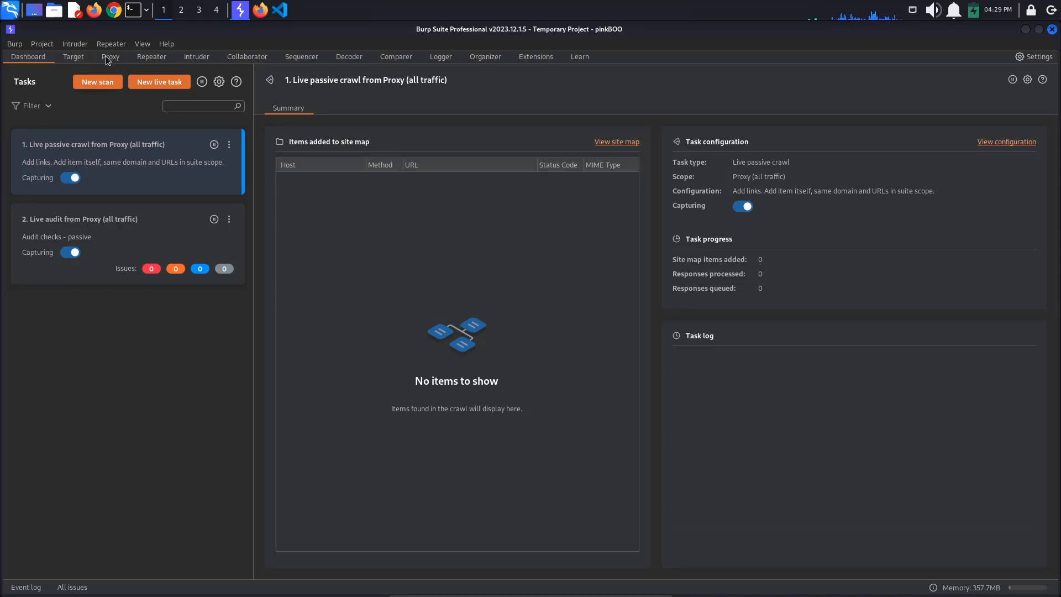
click(109, 56)
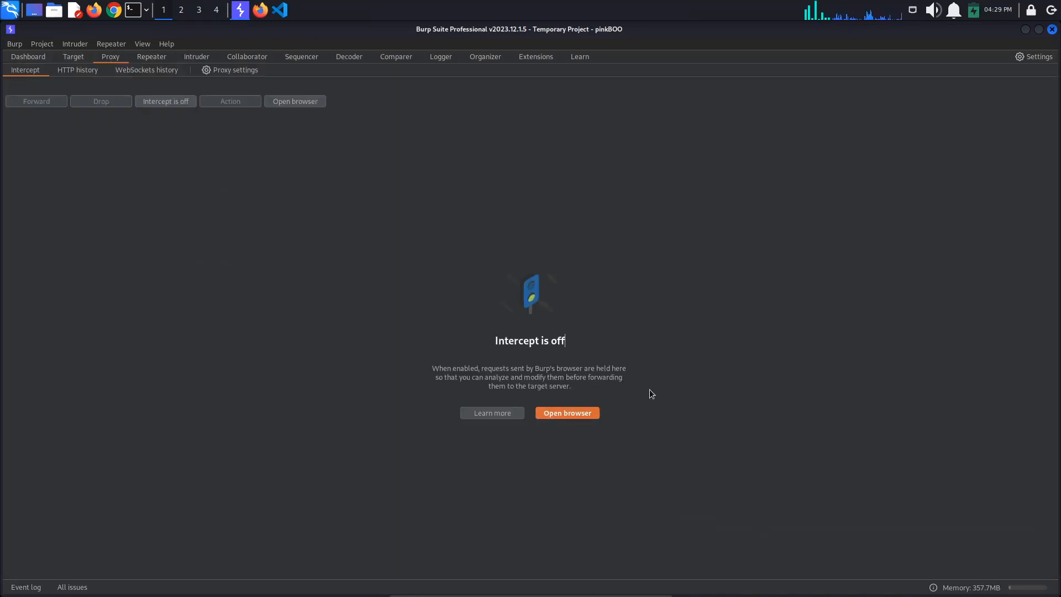
click(566, 412)
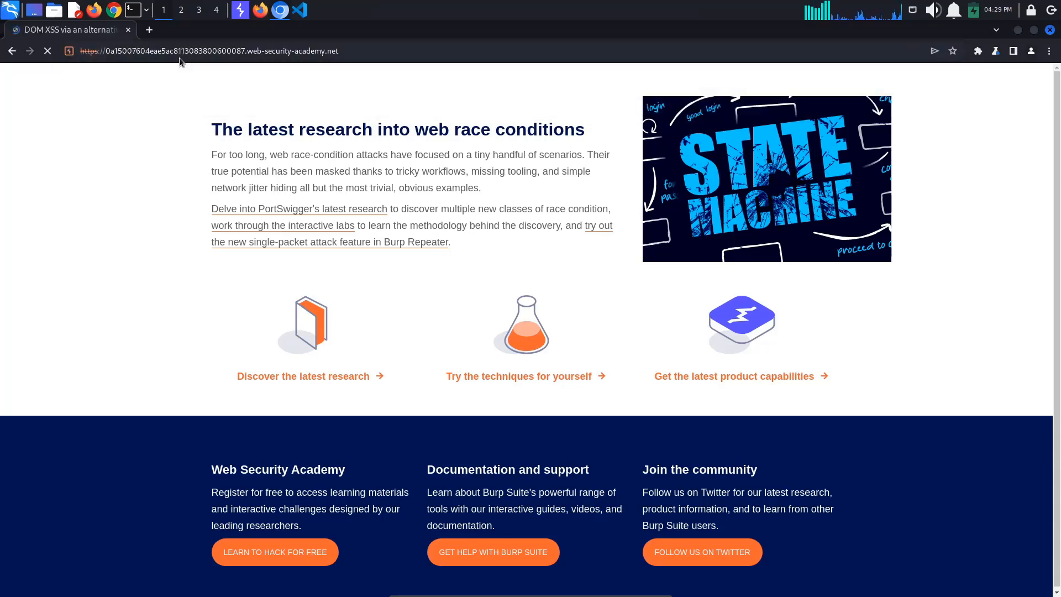
Step: Enable DOM Invader's Prototype pollution attack type in the Burp extension and reload the lab
click(976, 51)
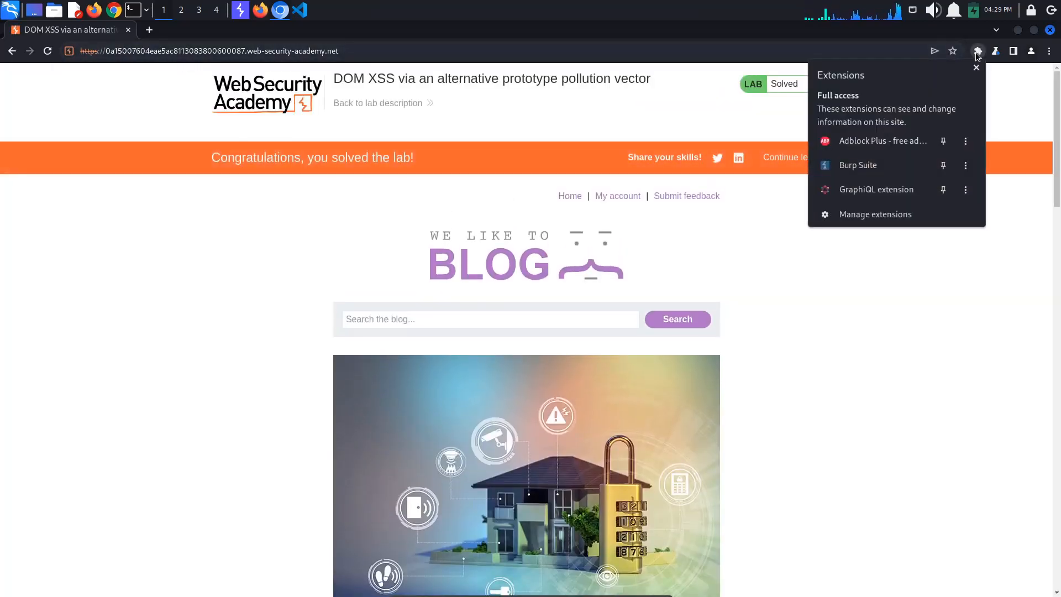
click(959, 51)
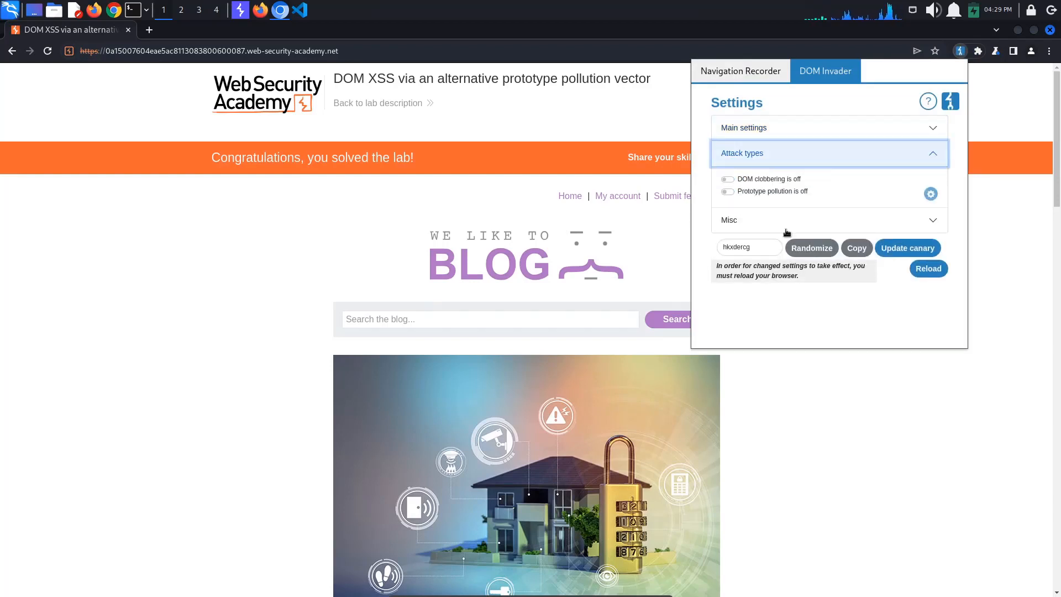
click(727, 191)
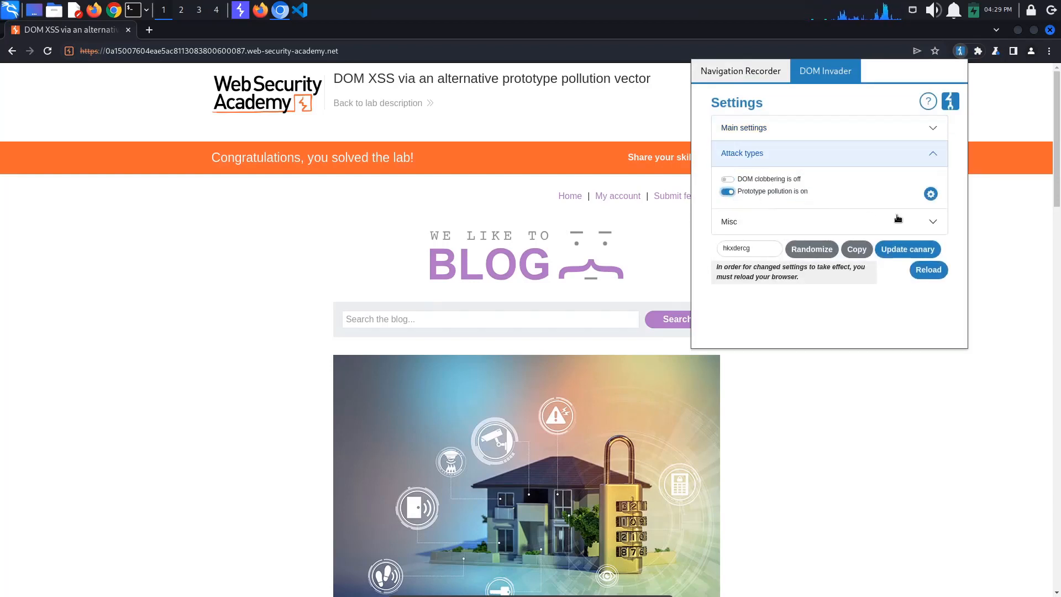
click(927, 270)
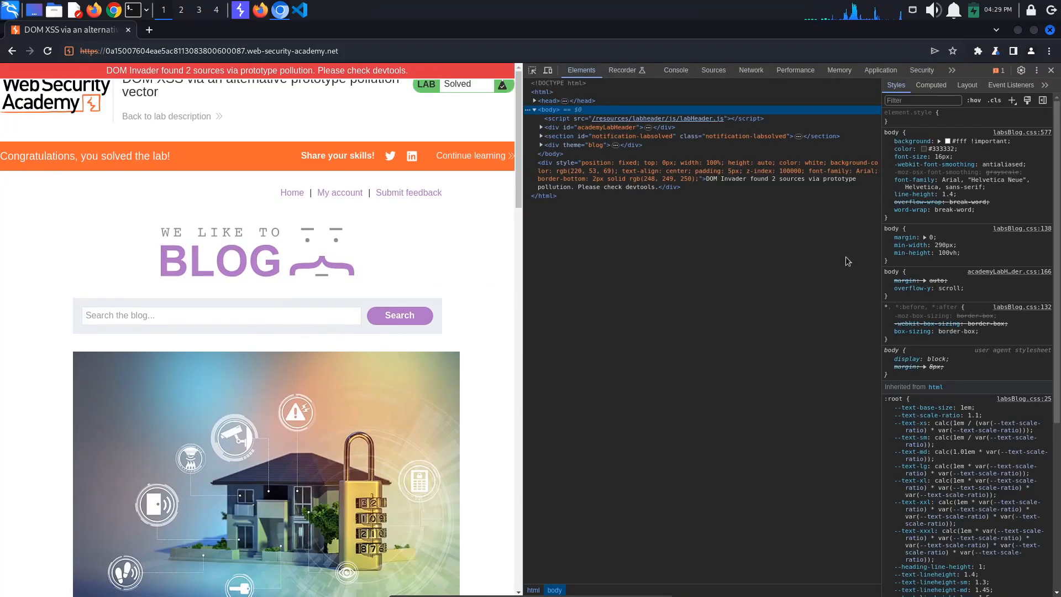
Step: Show the DOM Invader devtools panel listing the __proto__ and constructor.prototype sources
click(952, 69)
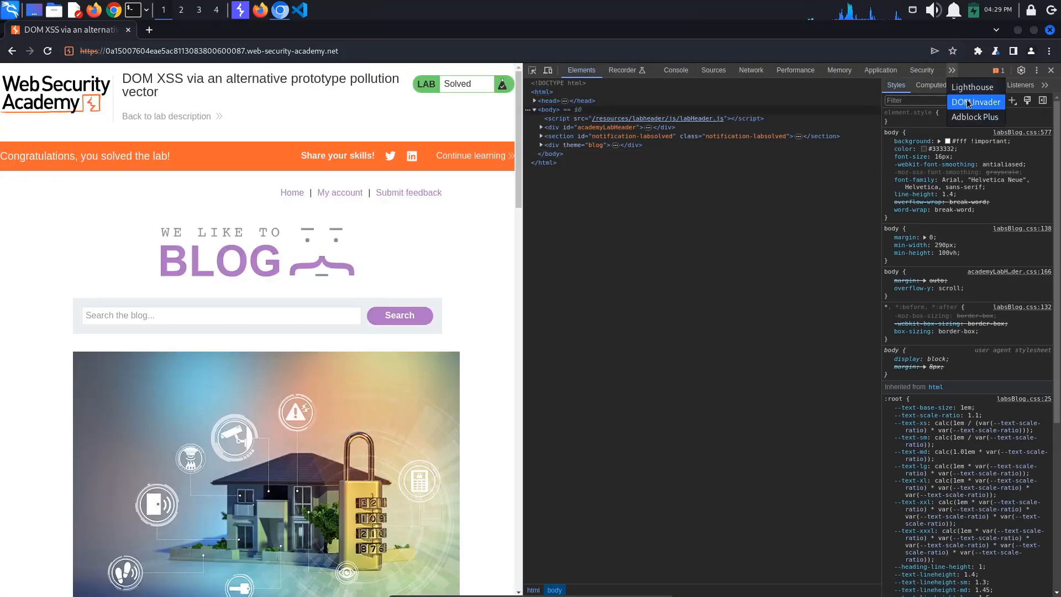
click(974, 102)
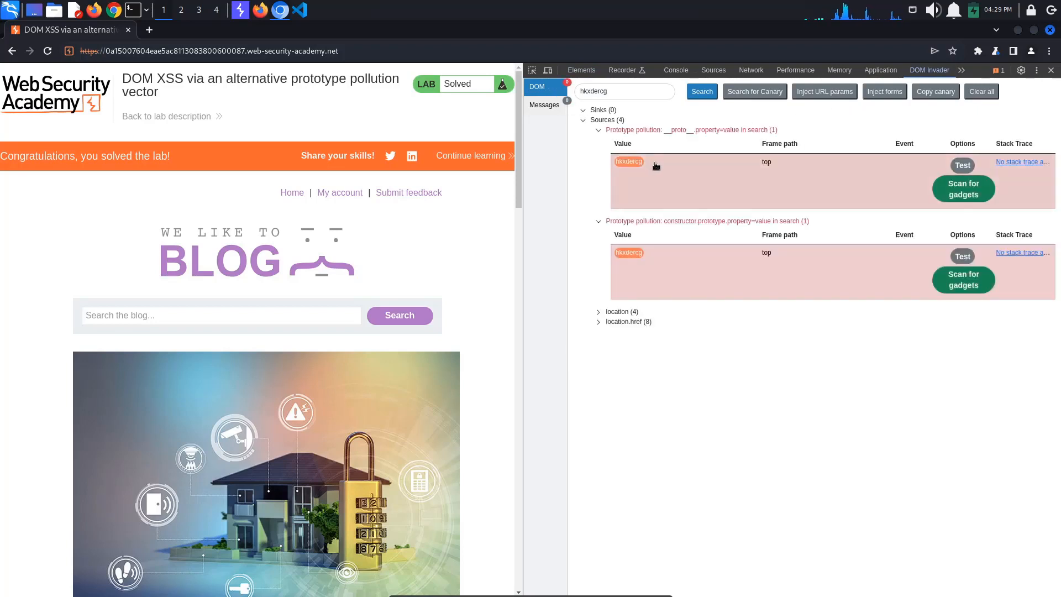
mouse_move(702, 197)
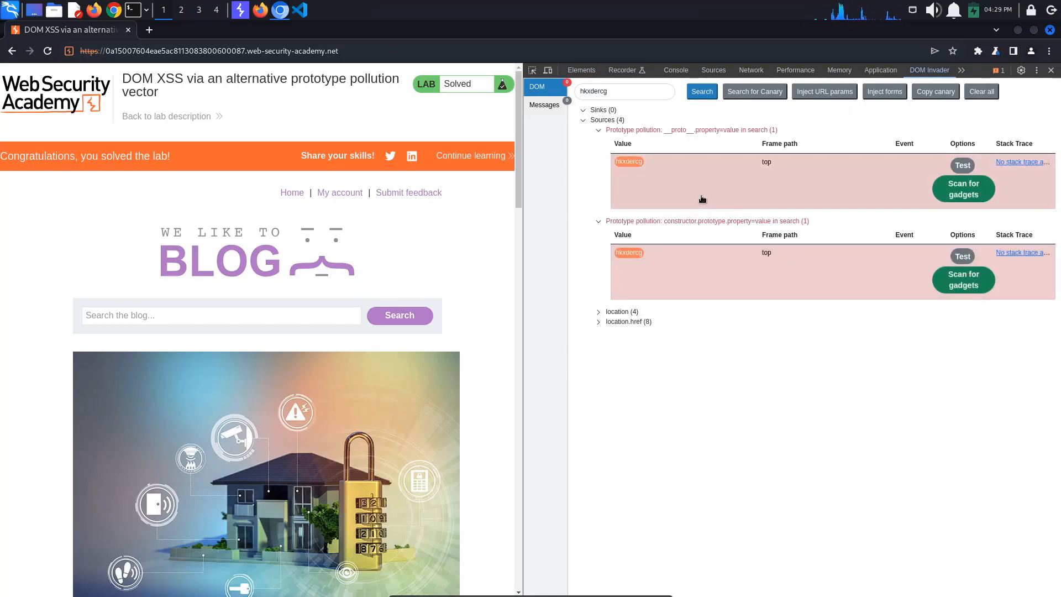
mouse_move(710, 201)
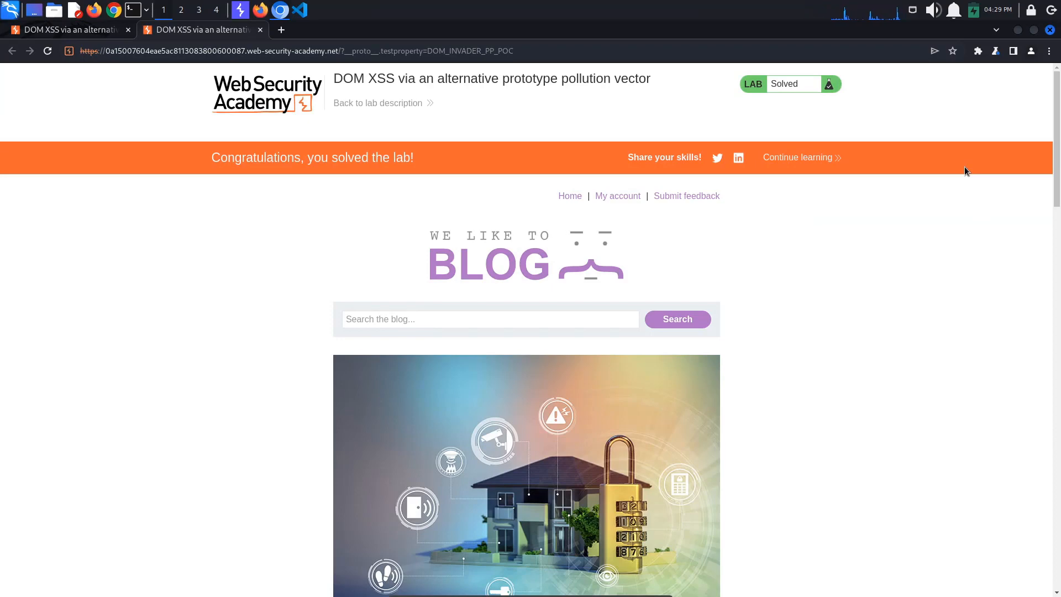
Step: In the console, create let myObj = {} and read myObj.testproperty, returning DOM_INVADER_PP_POC
key(F12)
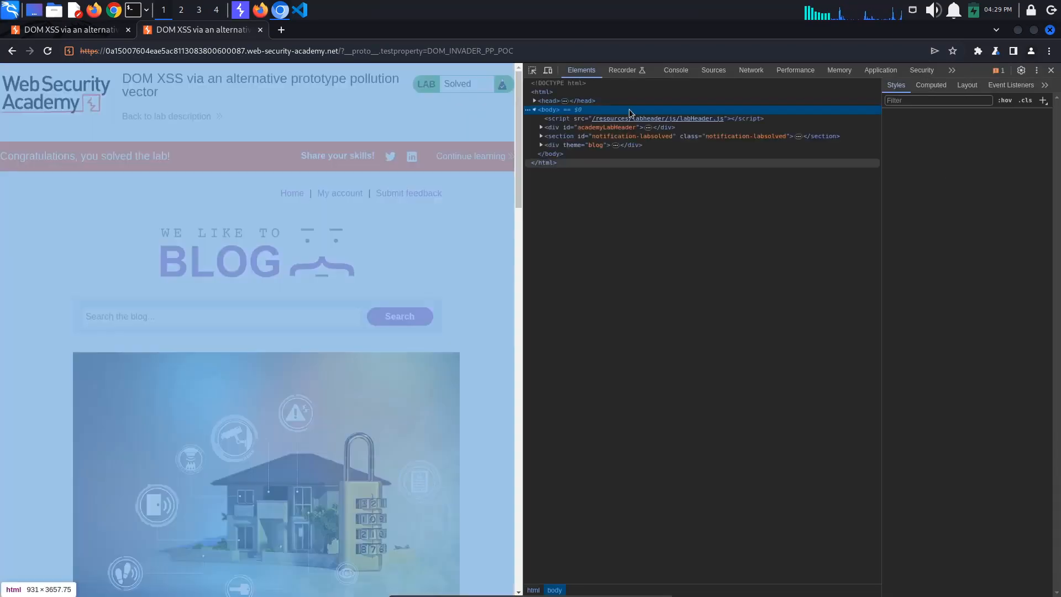
click(545, 109)
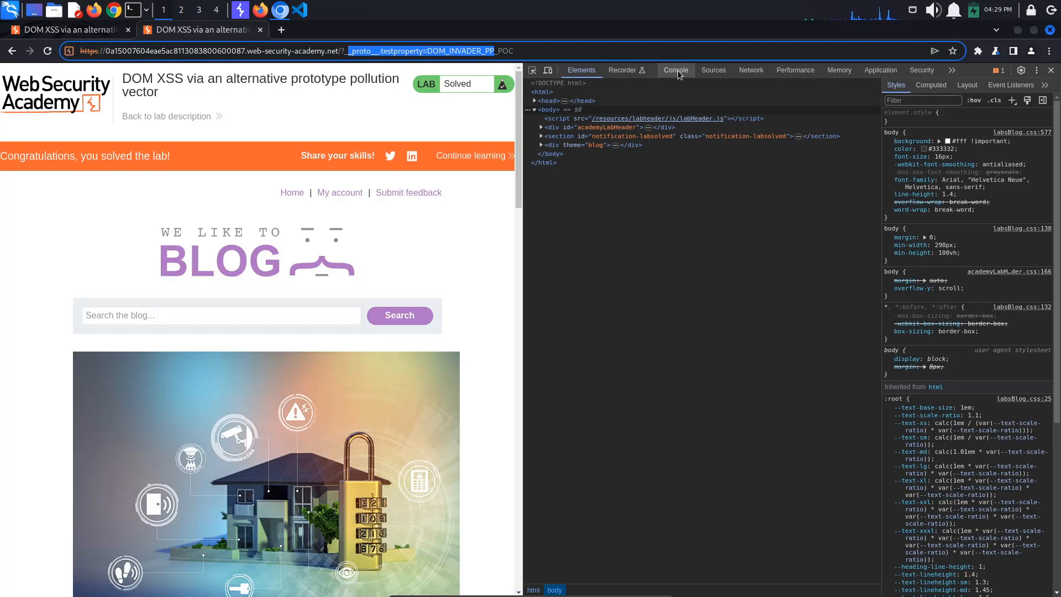
click(674, 69)
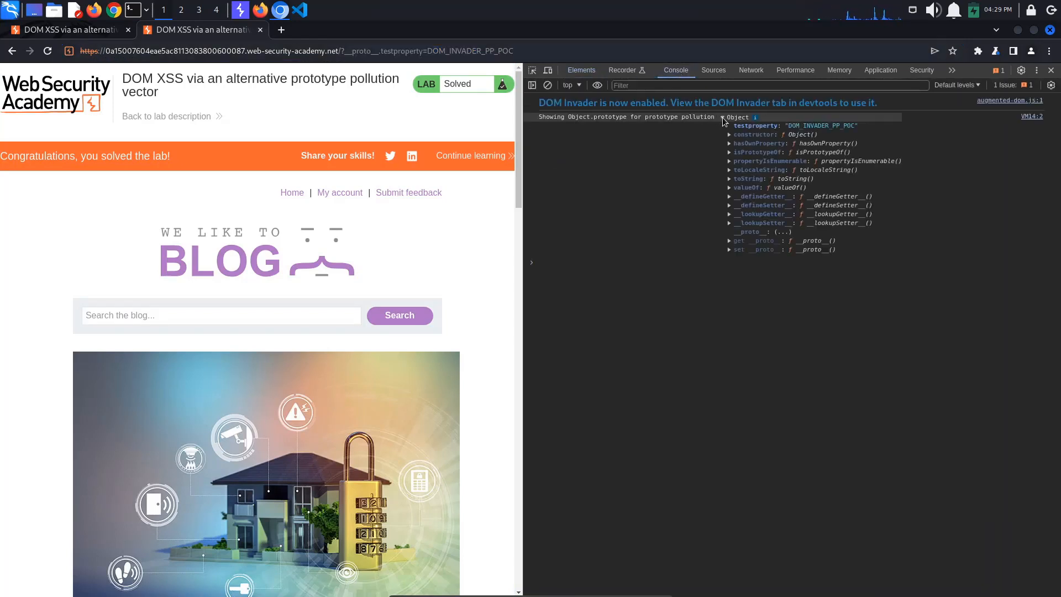
mouse_move(821, 125)
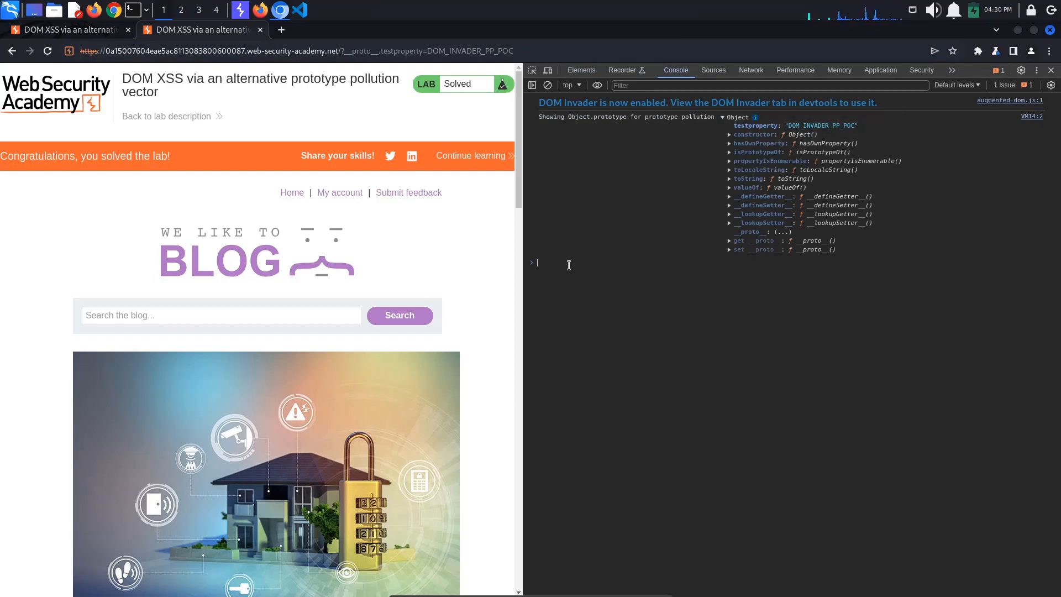
text(let myObj = {)
text(myObj.testproperty)
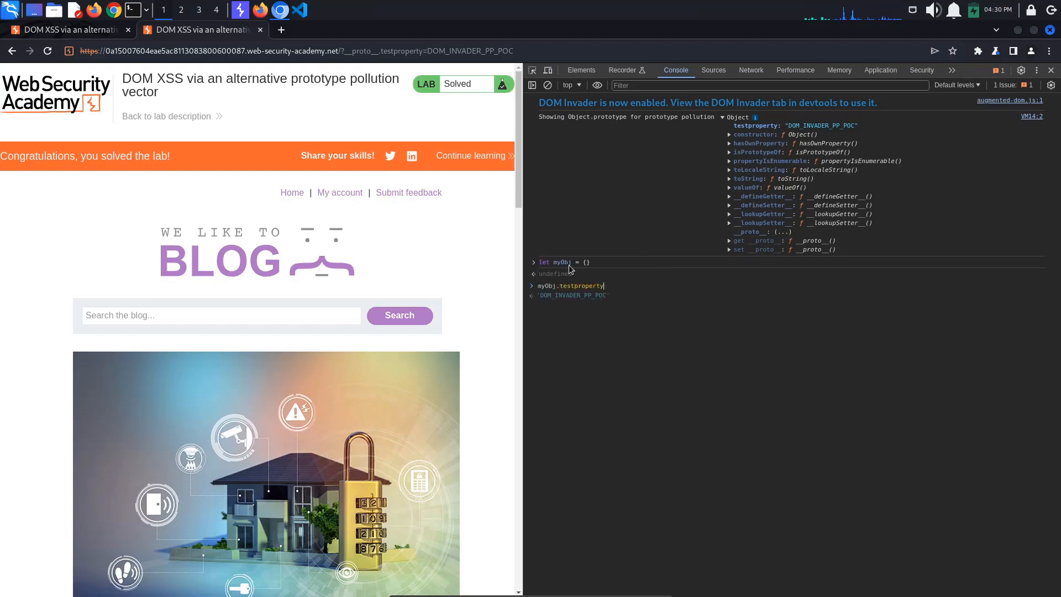
key(Return)
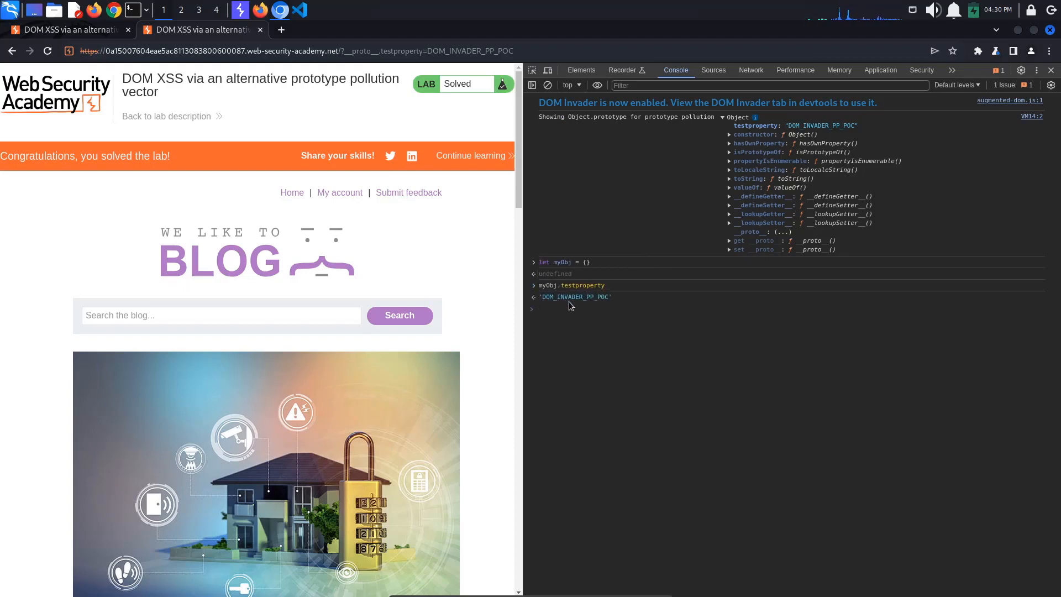
mouse_move(603, 305)
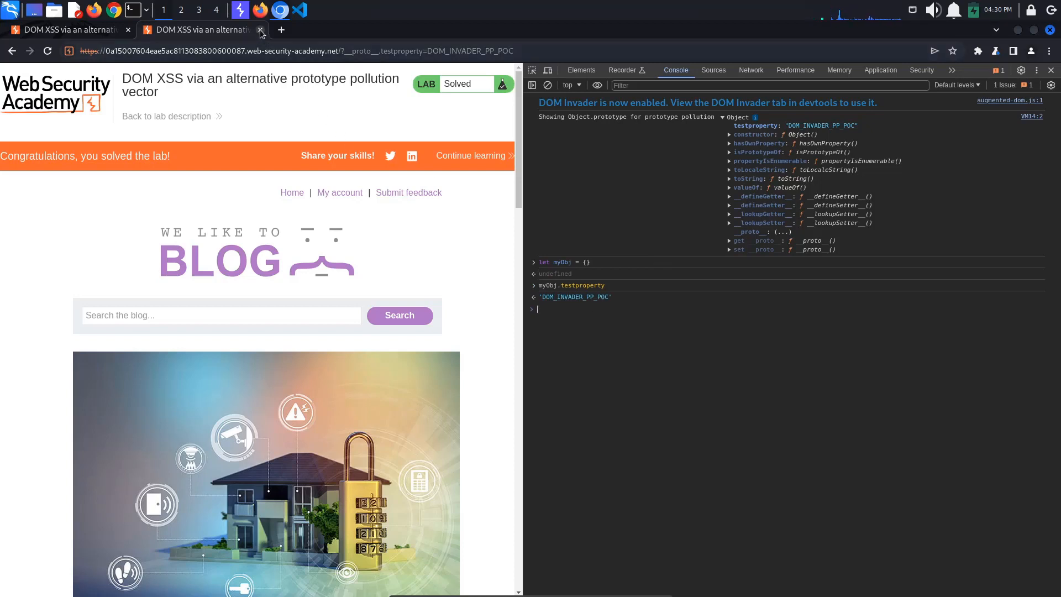
Step: Close the test-property tab and log the stack trace of DOM Invader's eval sink
click(259, 28)
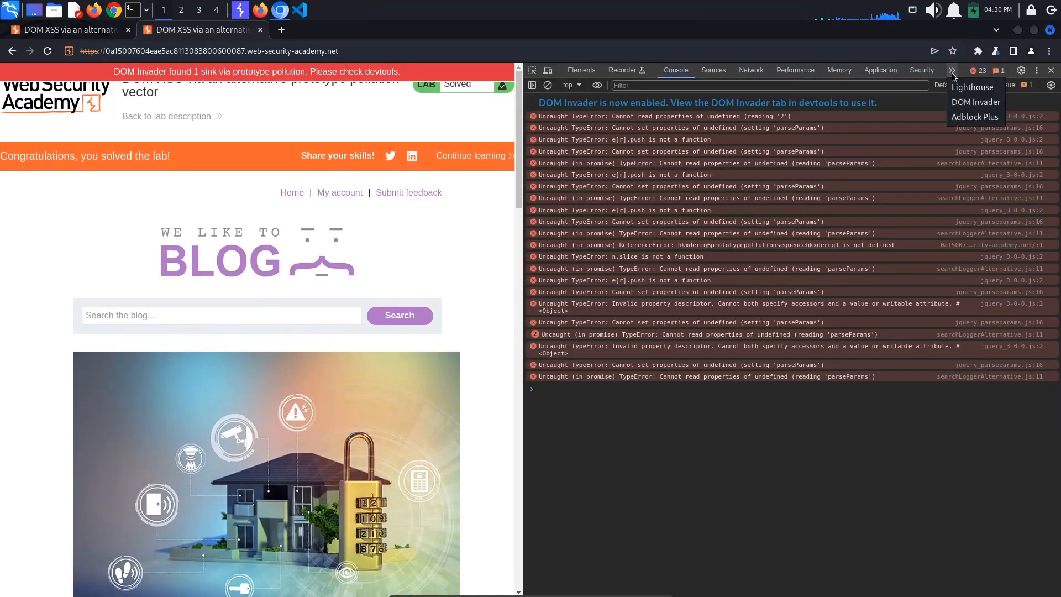
click(975, 102)
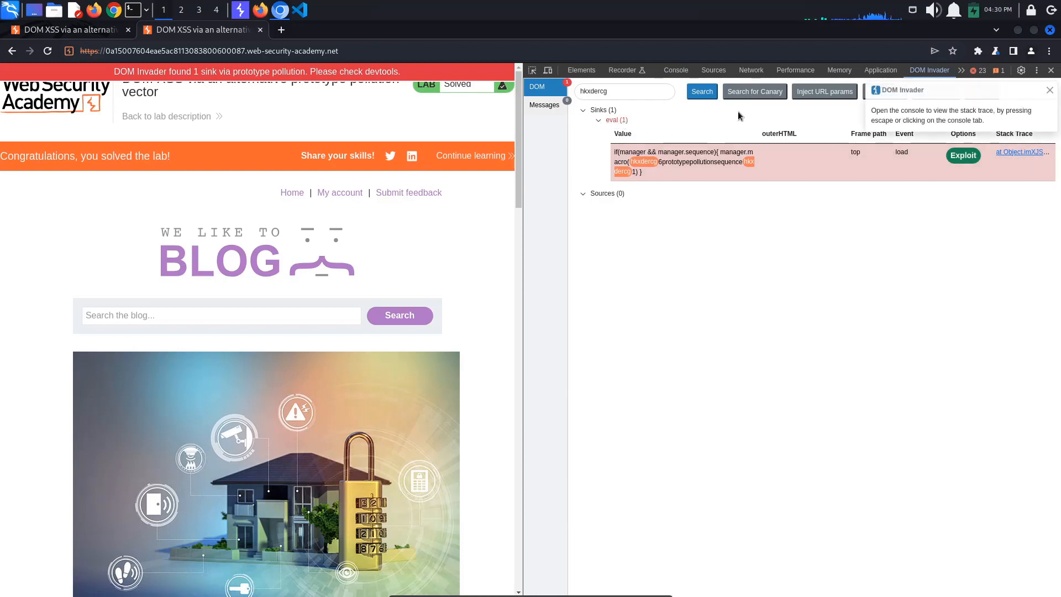
click(674, 70)
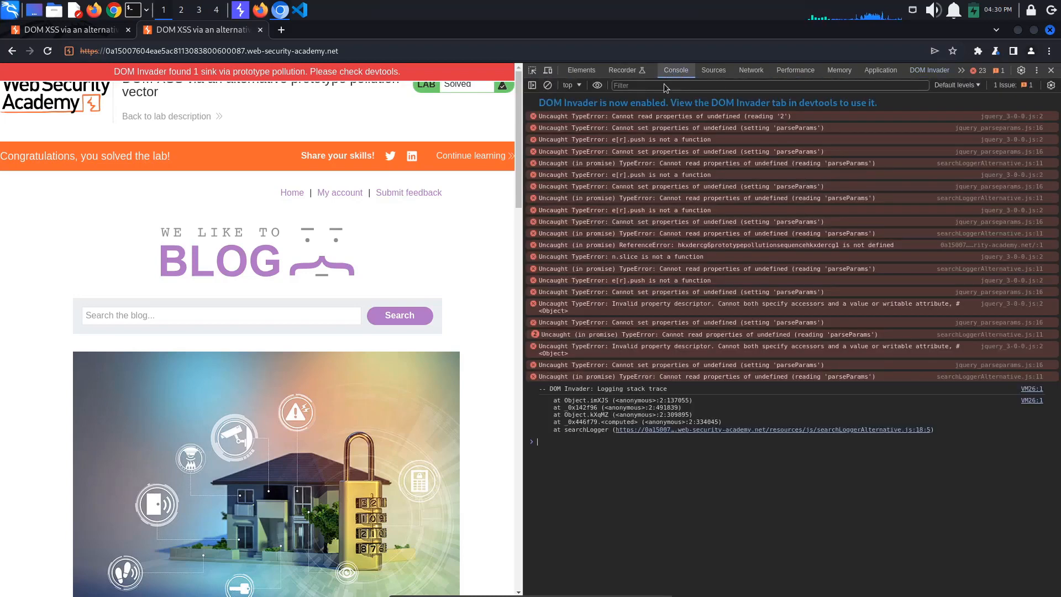
Step: Inspect the eval(manager.sequence) line in searchLoggerAlternative.js and return to the sink results
click(880, 70)
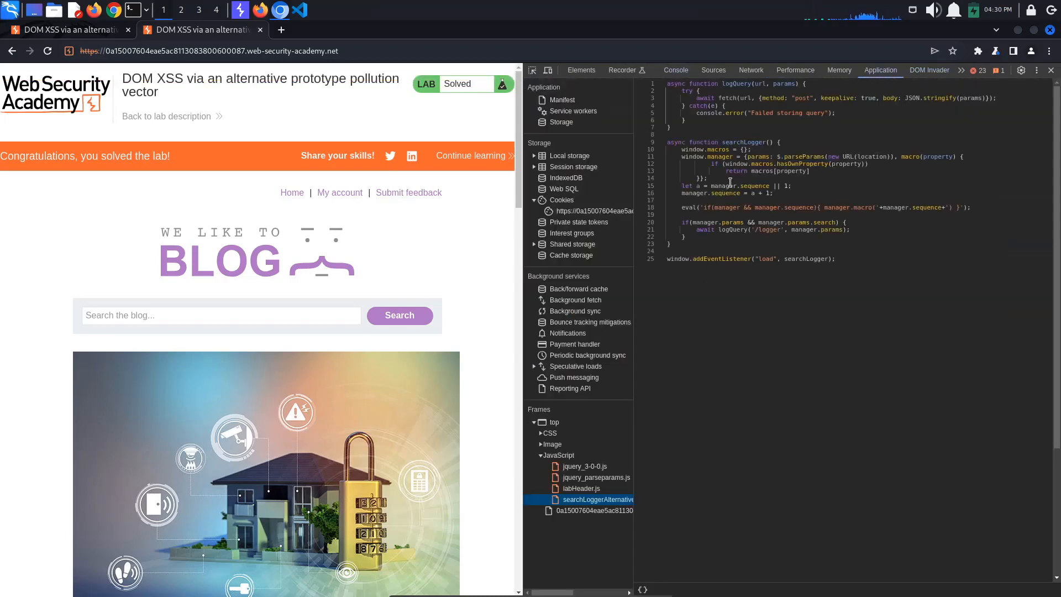
click(683, 208)
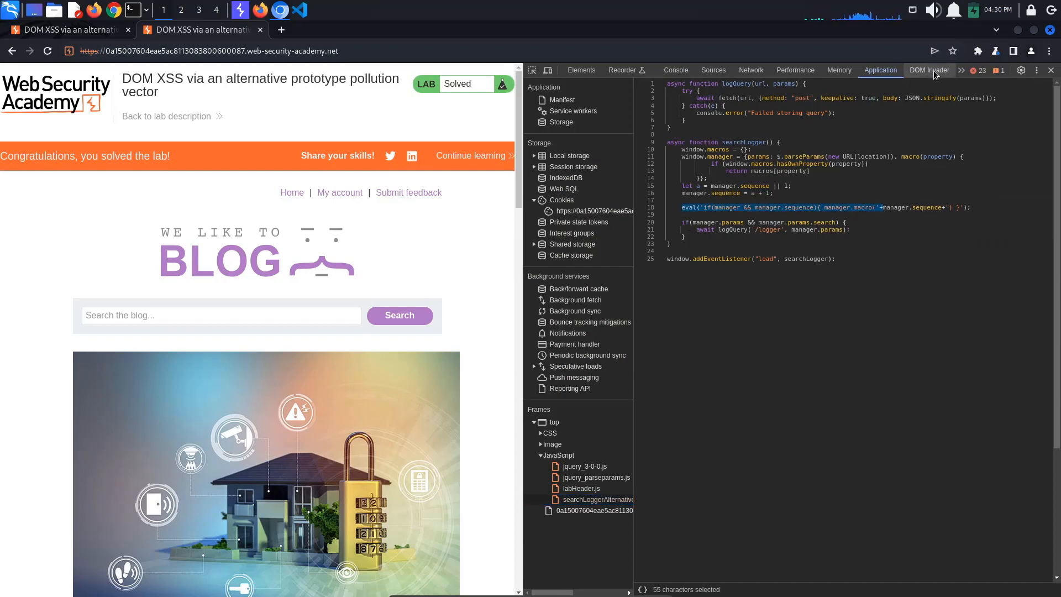
click(930, 70)
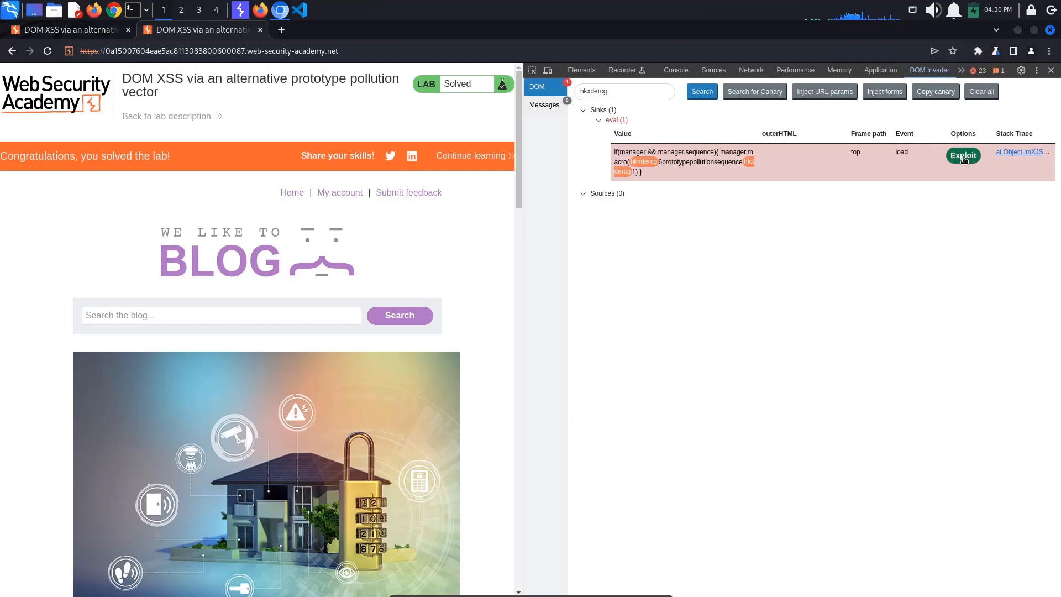
Step: Exploit the eval sink, opening a lab tab with __proto__.sequence=alert(1) in the URL
click(962, 155)
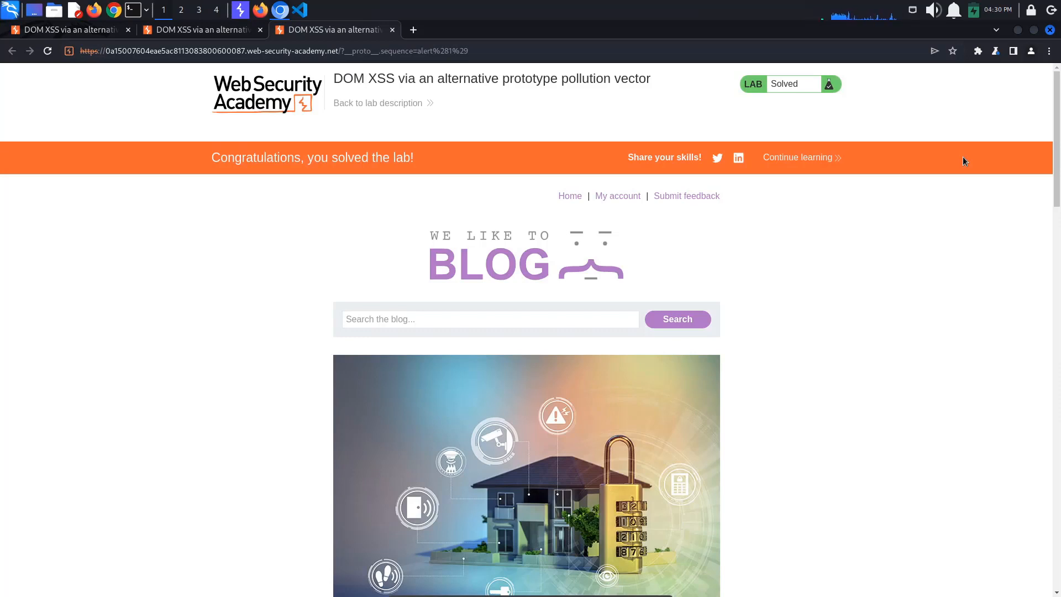
mouse_move(561, 120)
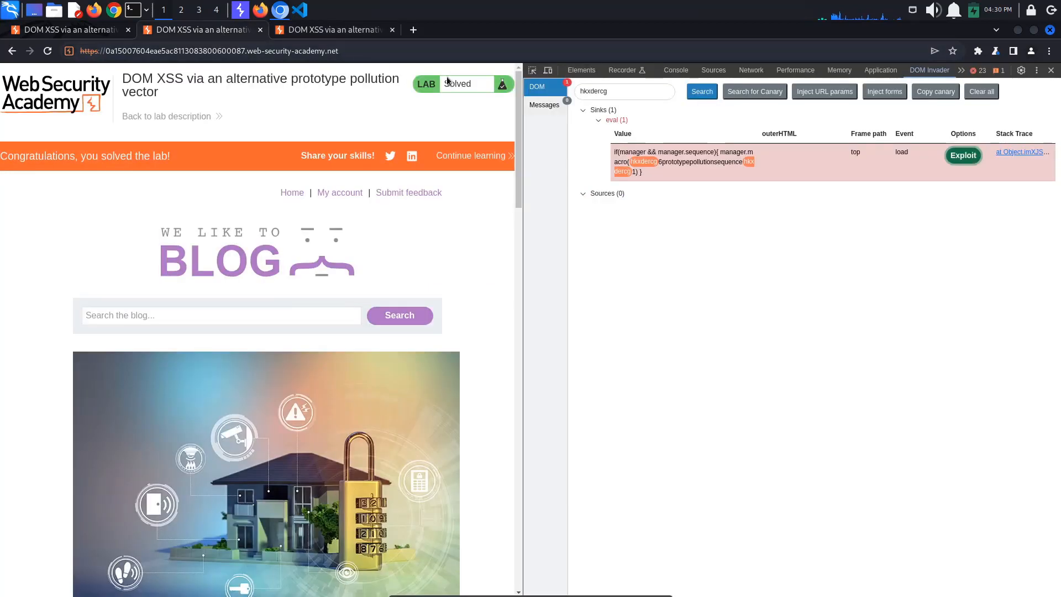
mouse_move(668, 118)
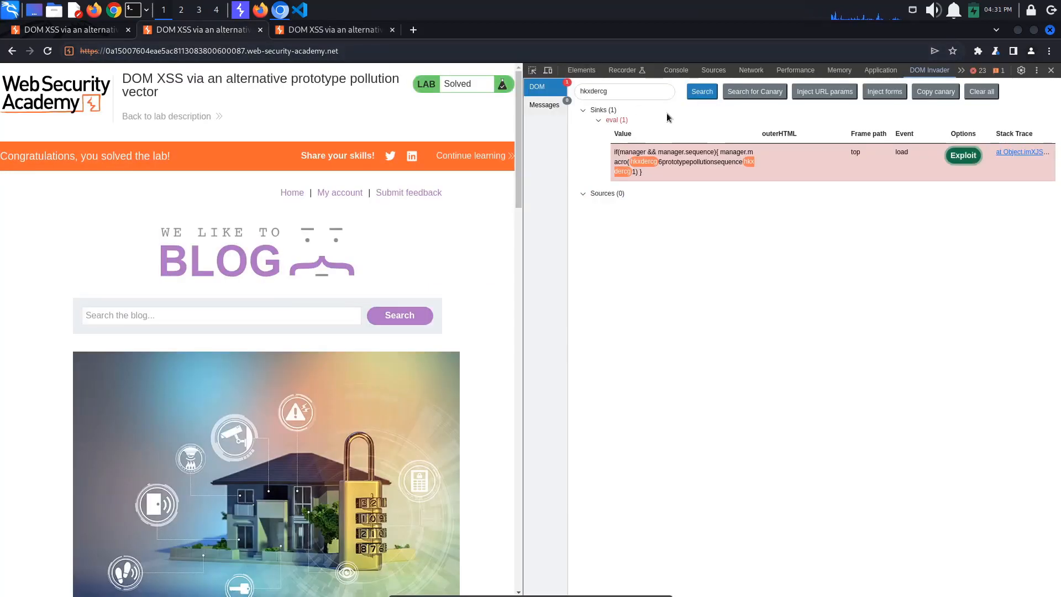
mouse_move(640, 177)
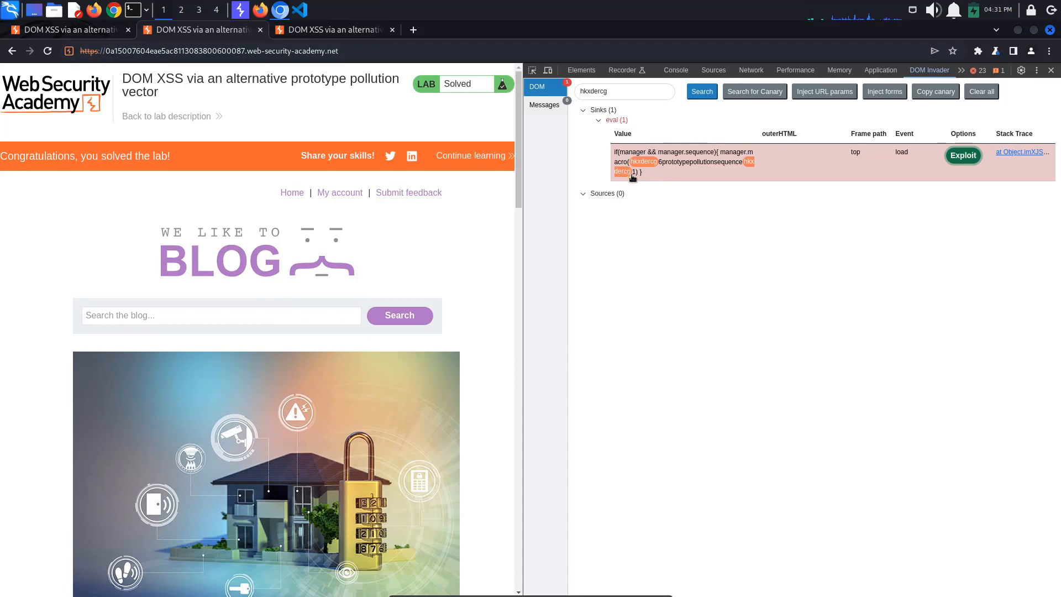
mouse_move(635, 173)
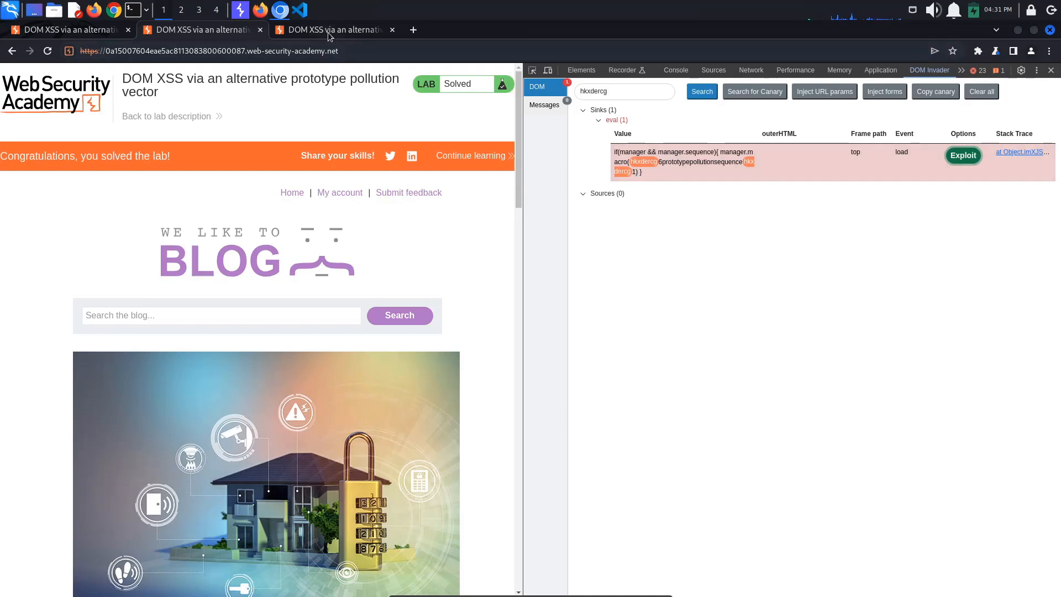
click(1049, 71)
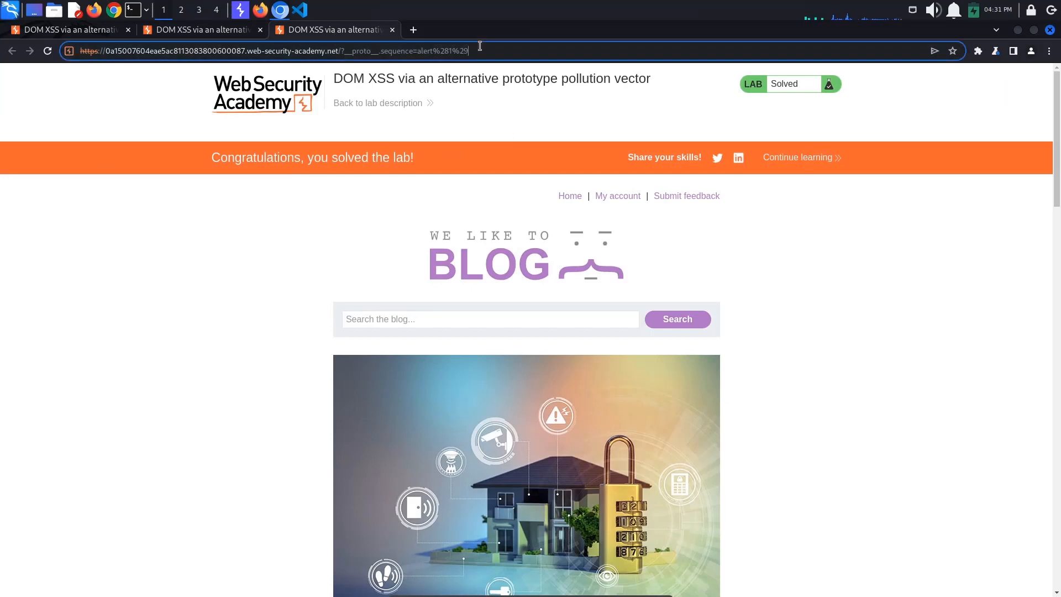